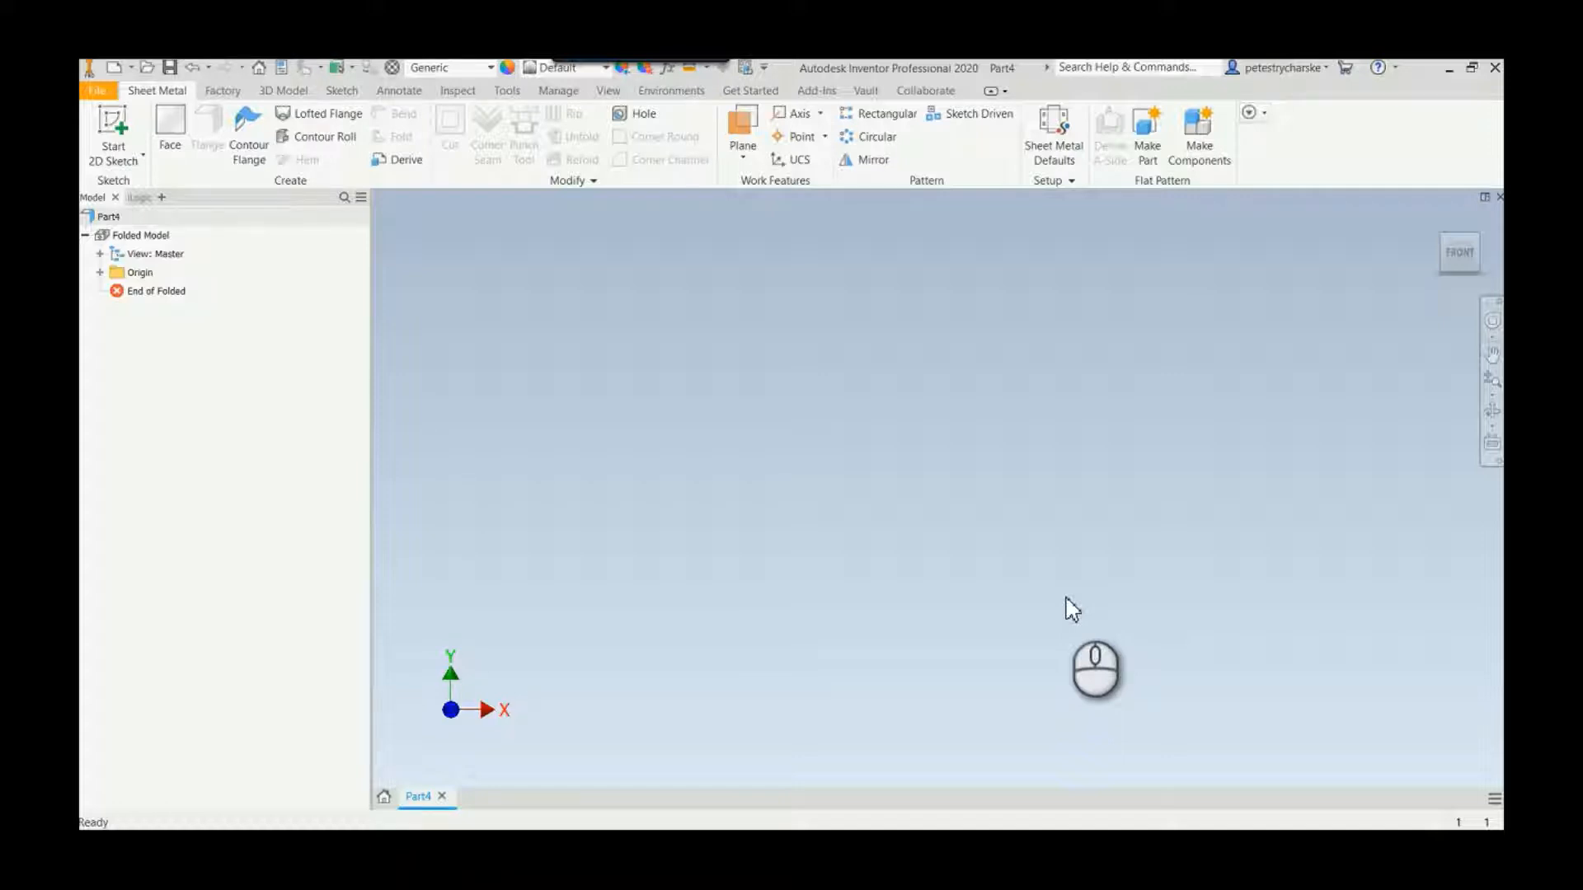
mouse_move(1057, 580)
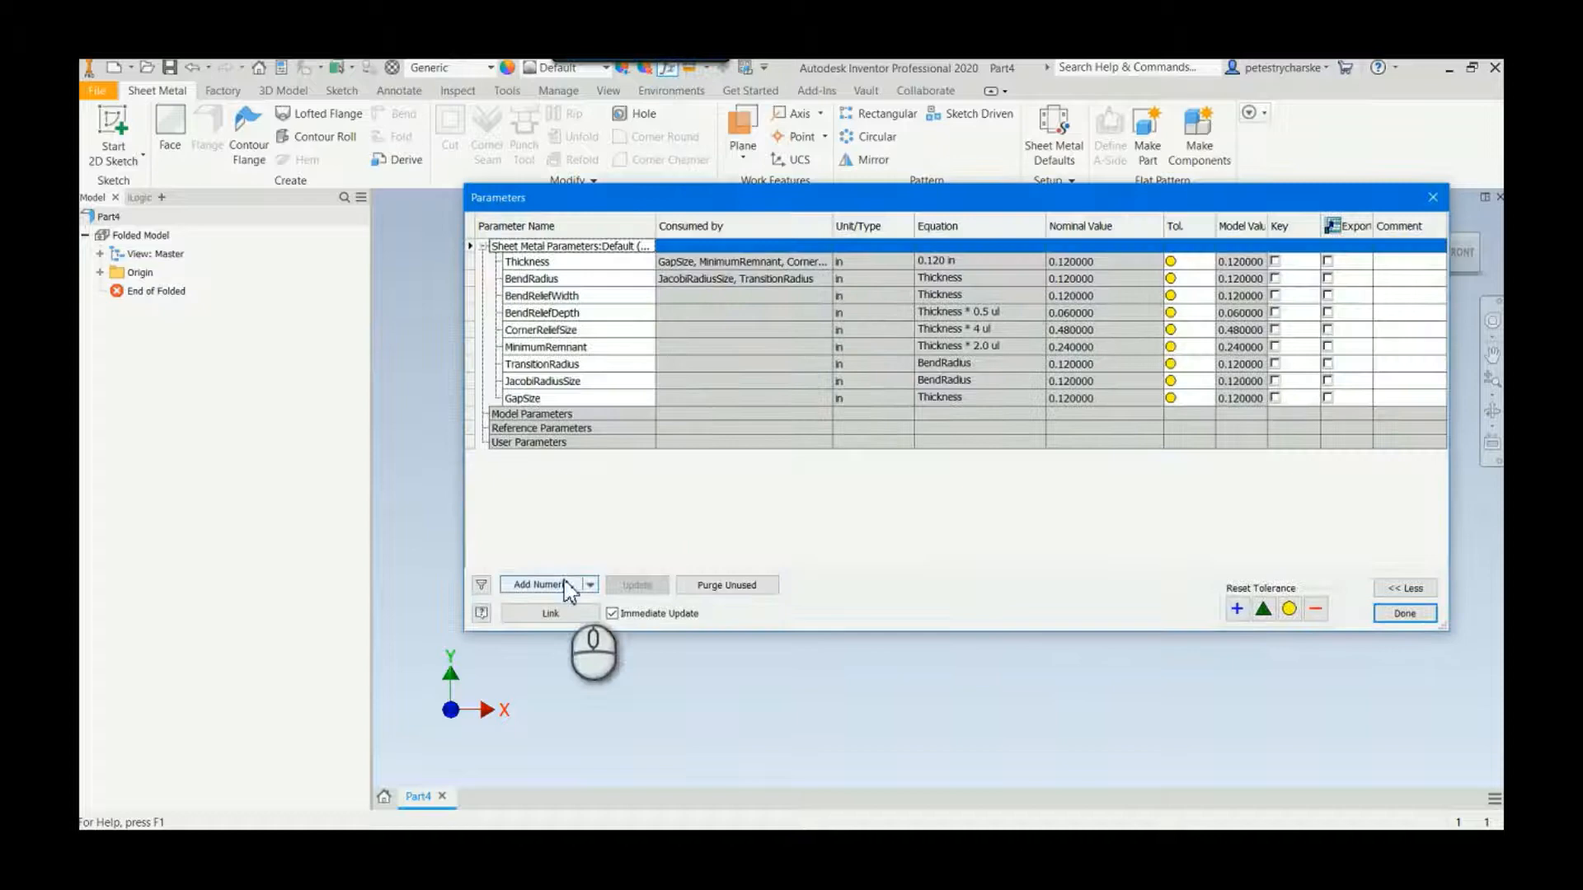
Add numeric user parameters Height = 6 in and OD = 3 in, then finish the table.
left_click(541, 585)
type("Height")
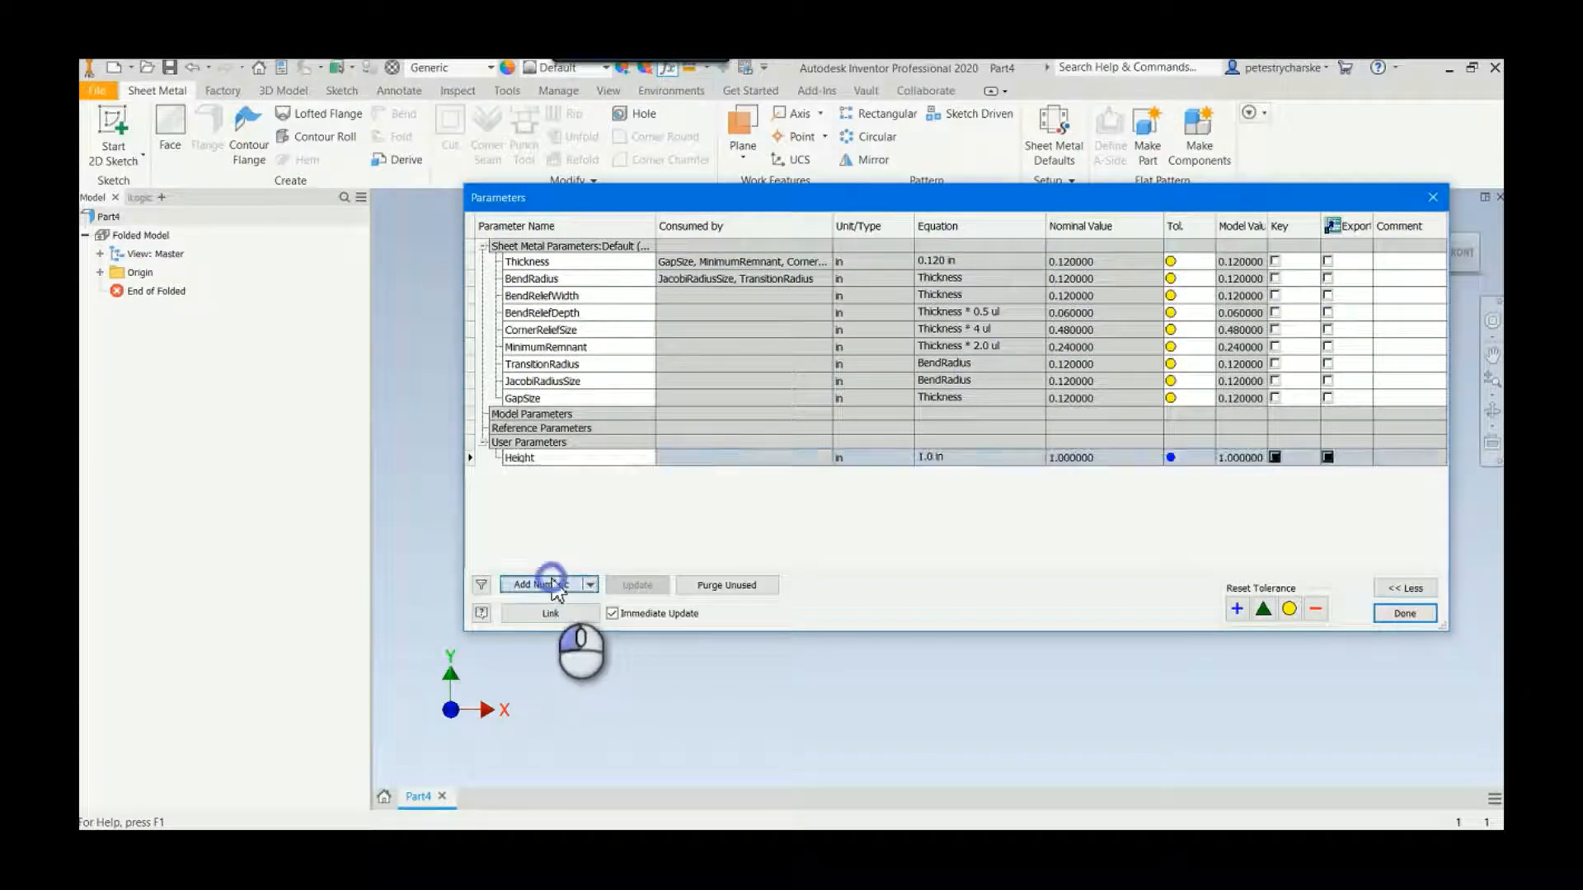
left_click(541, 584)
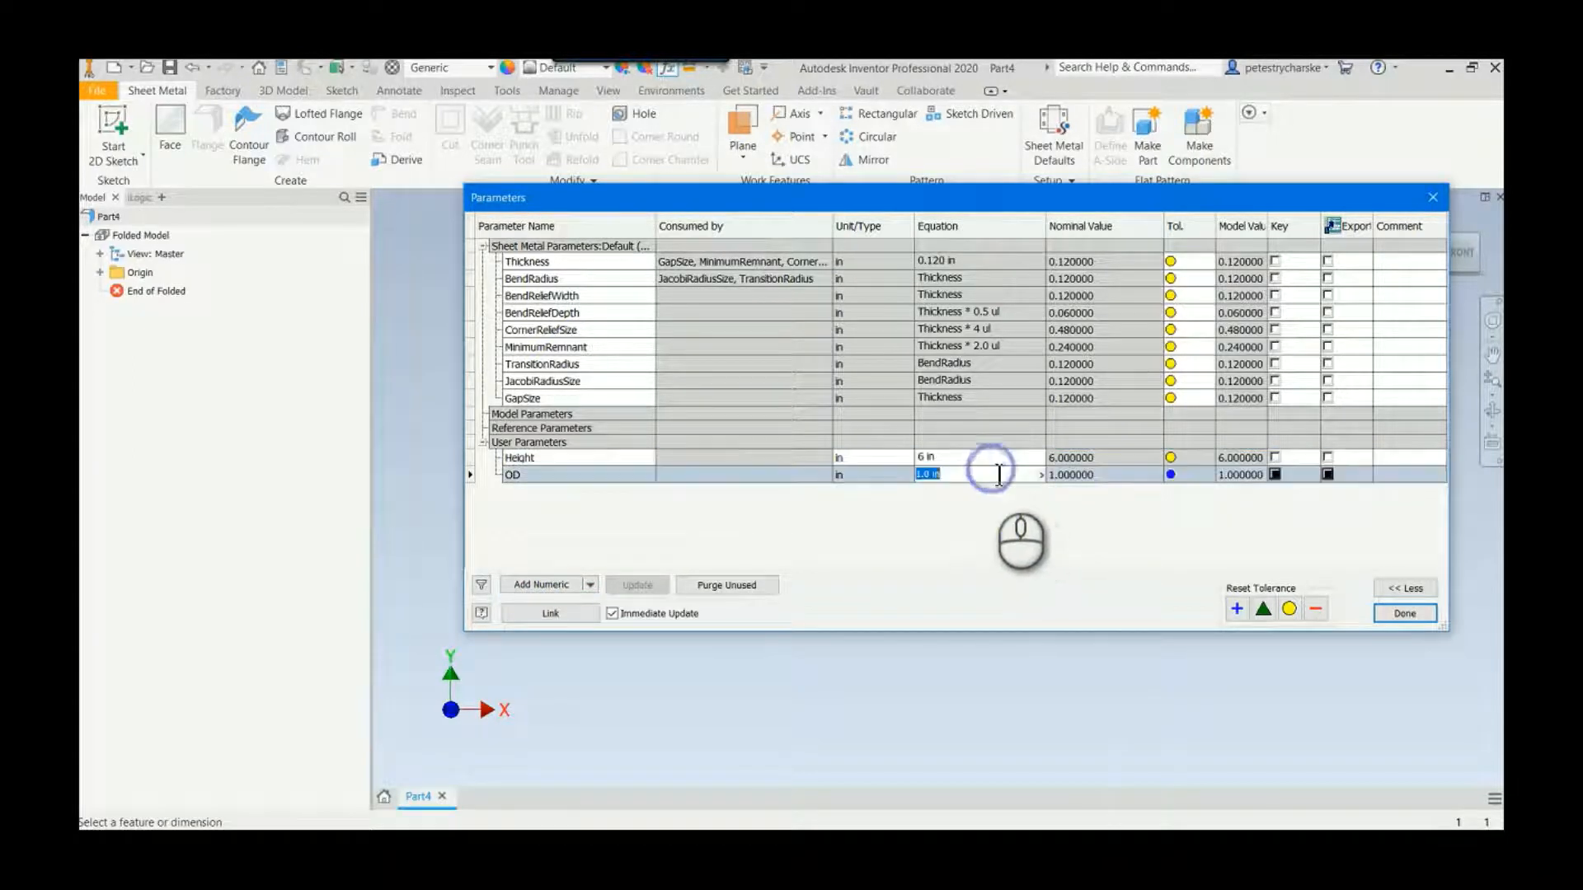
type("3 in")
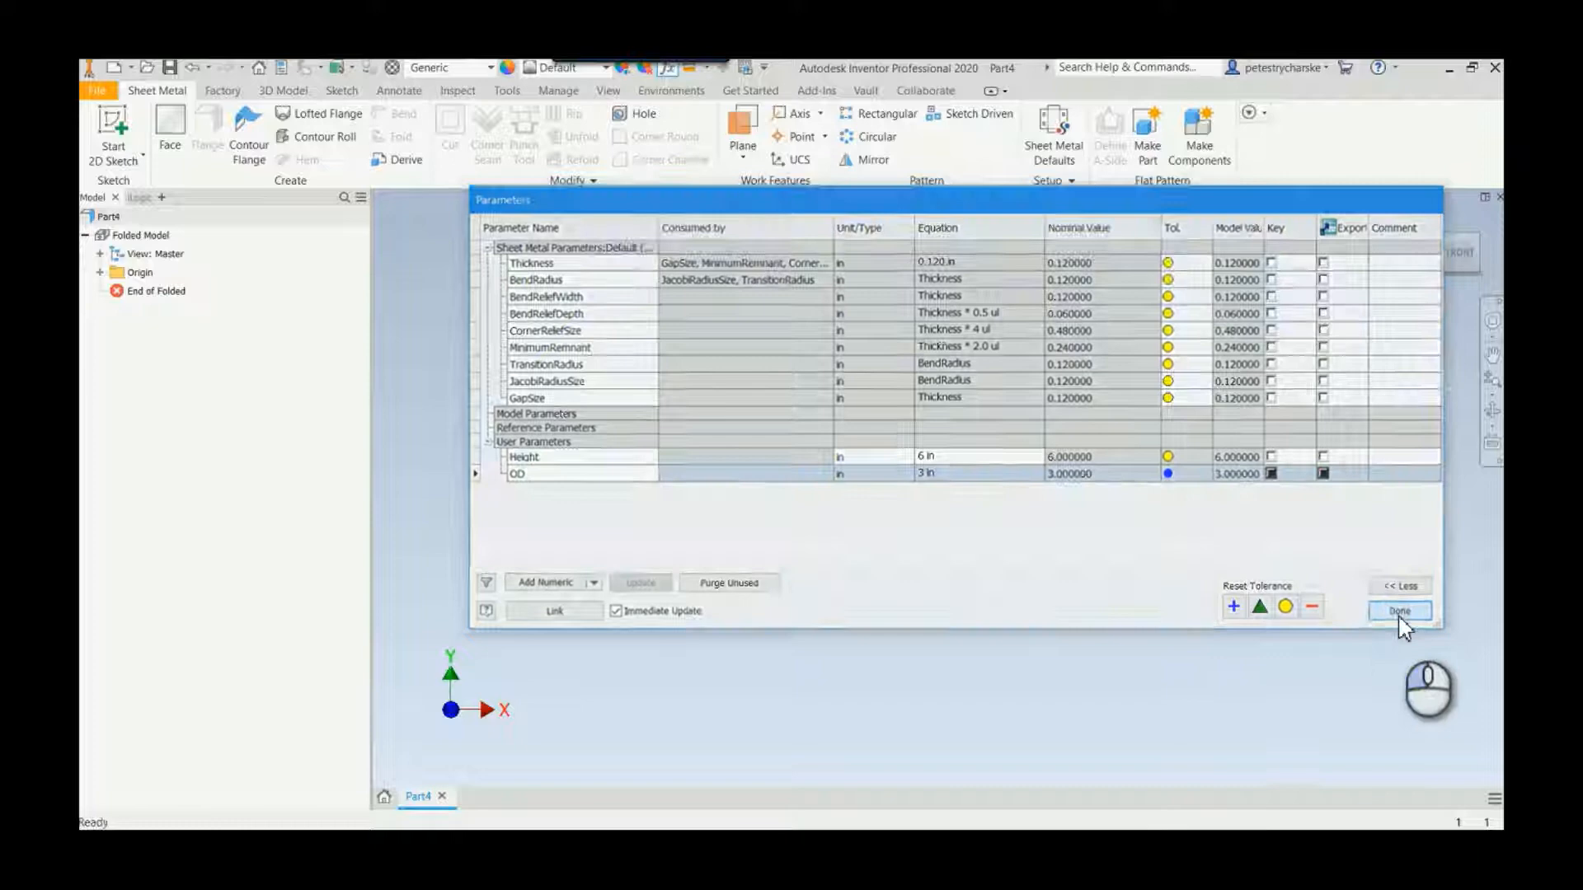
left_click(1398, 611)
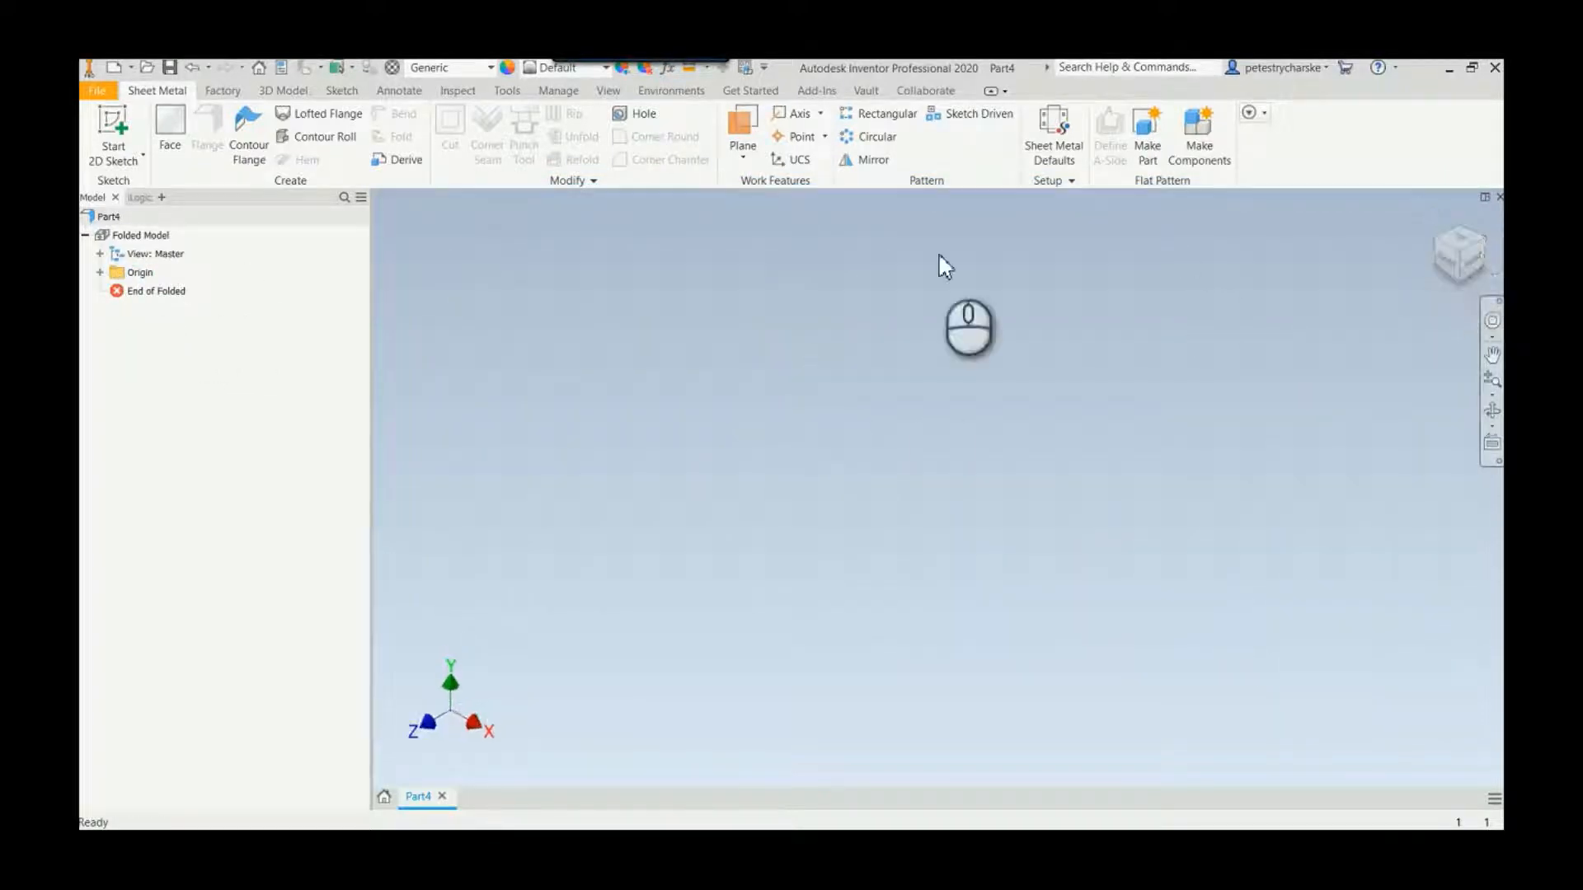
Create Work Plane1 on an origin plane and an offset Work Plane2, then begin Sketch1.
left_click(742, 121)
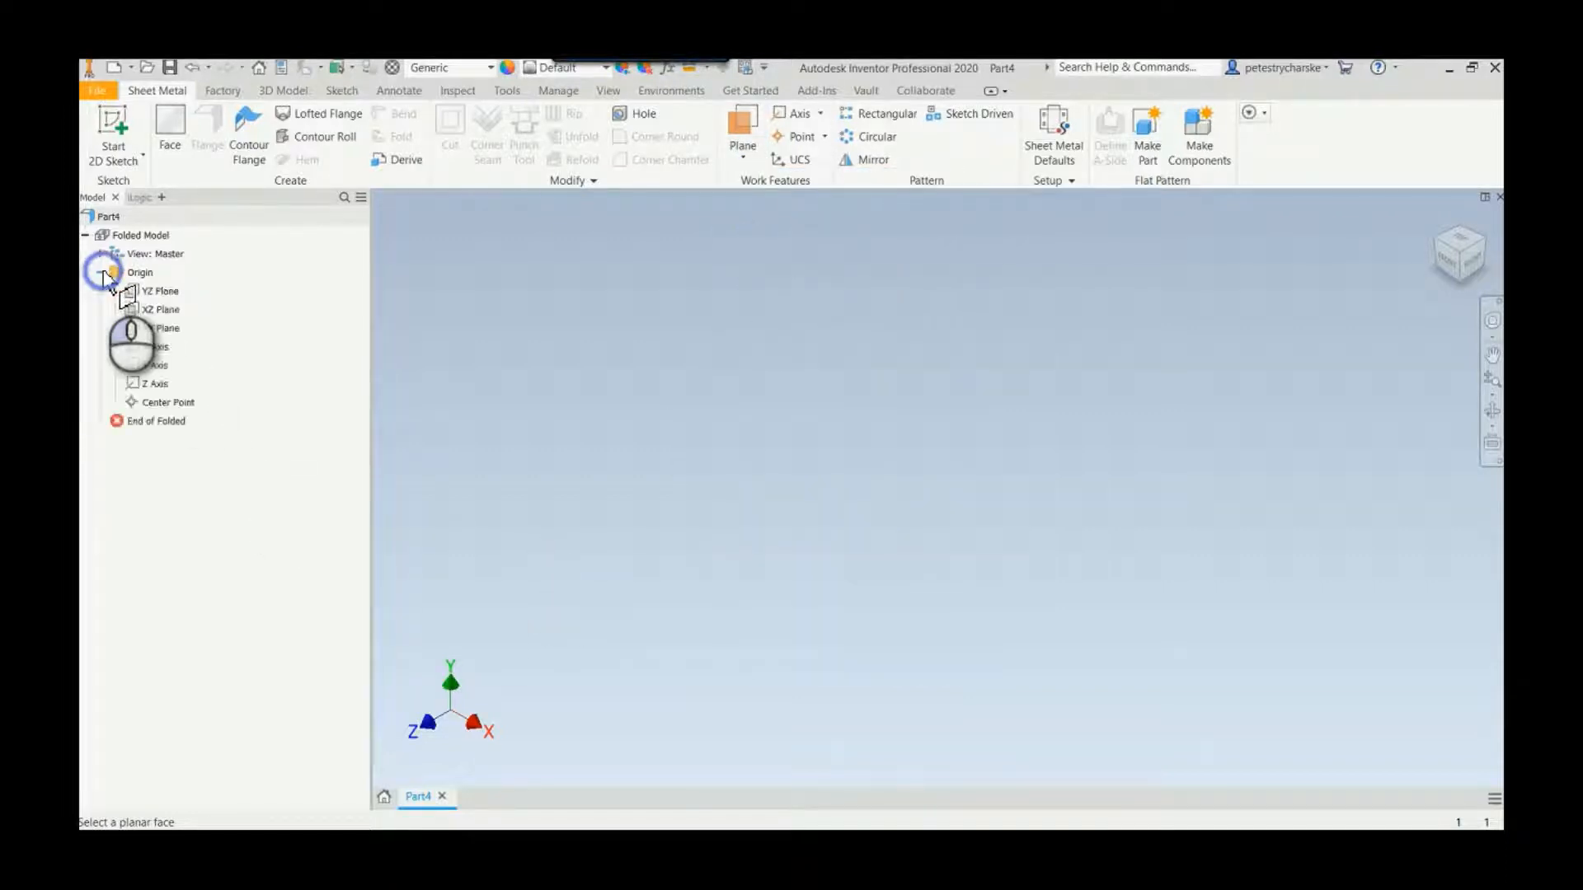
left_click(161, 328)
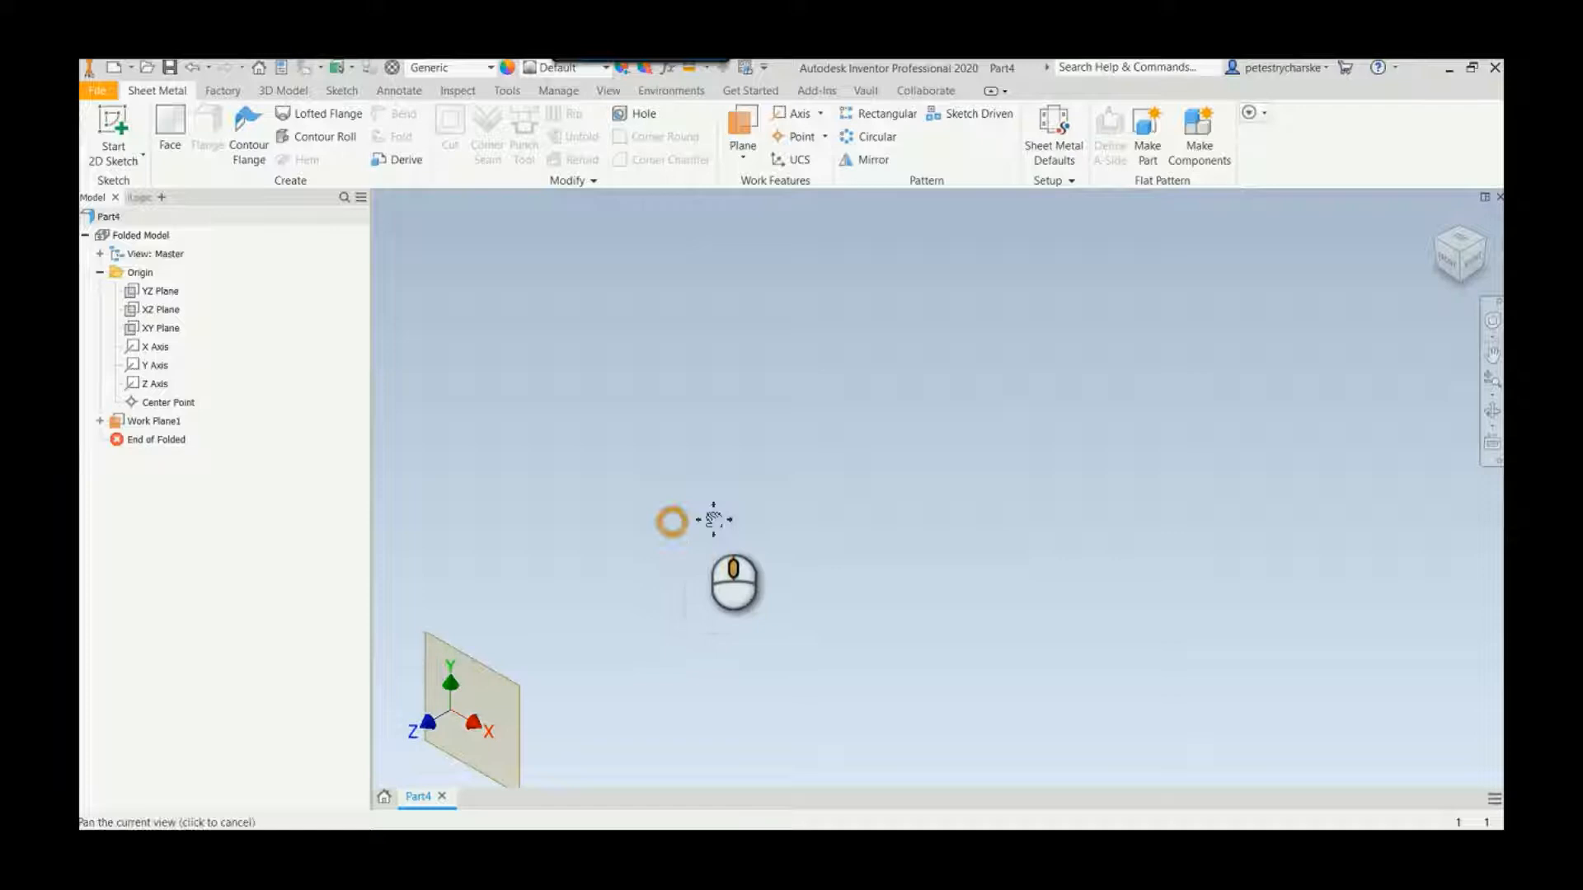
left_click(742, 159)
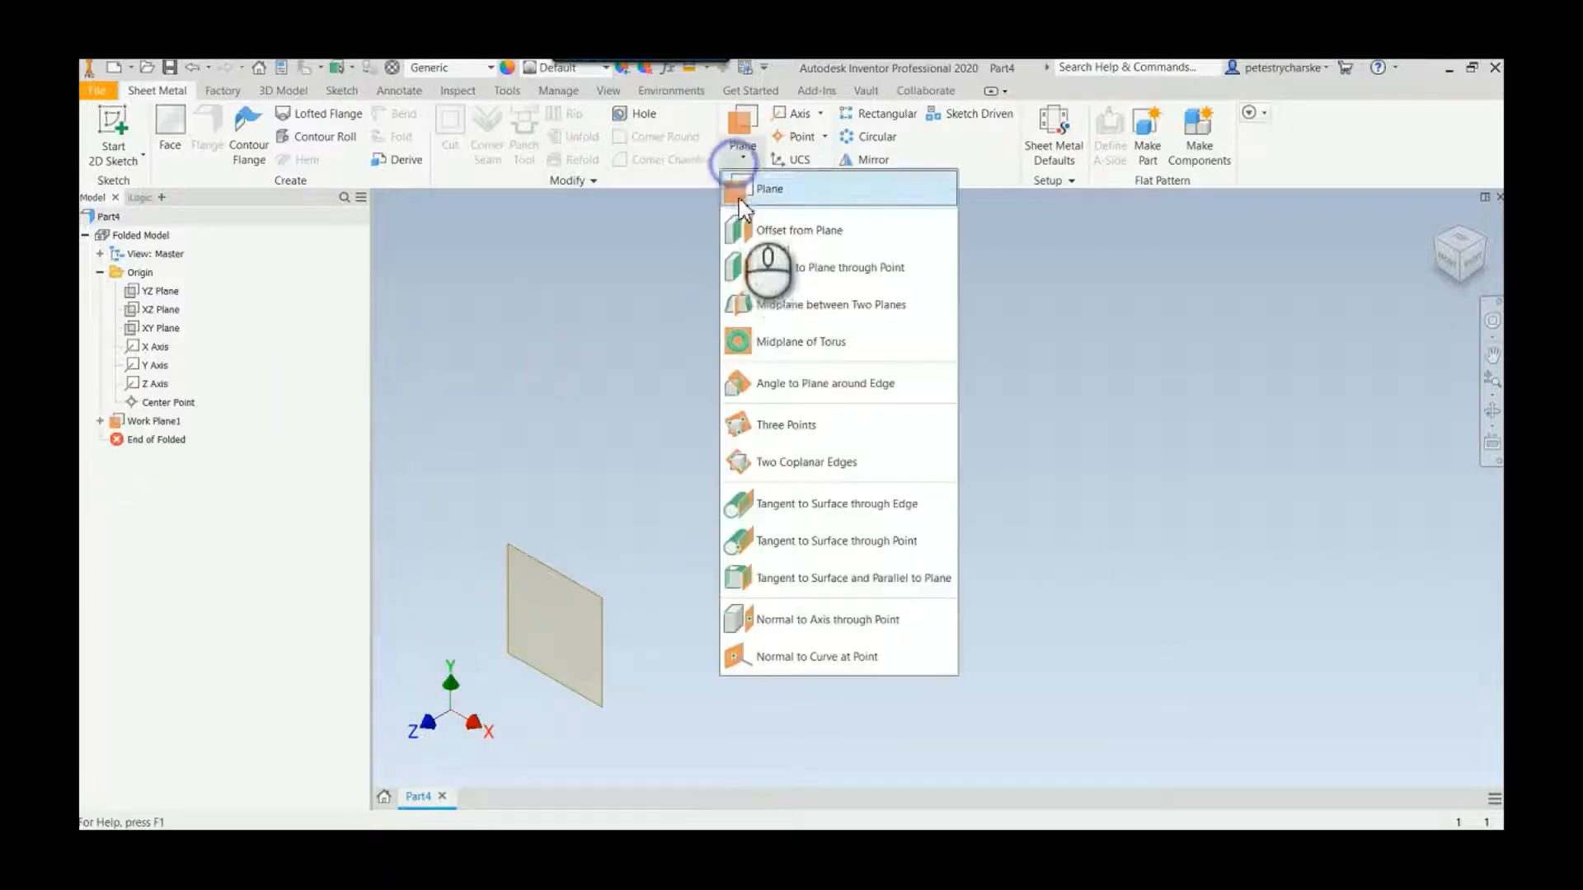
left_click(161, 327)
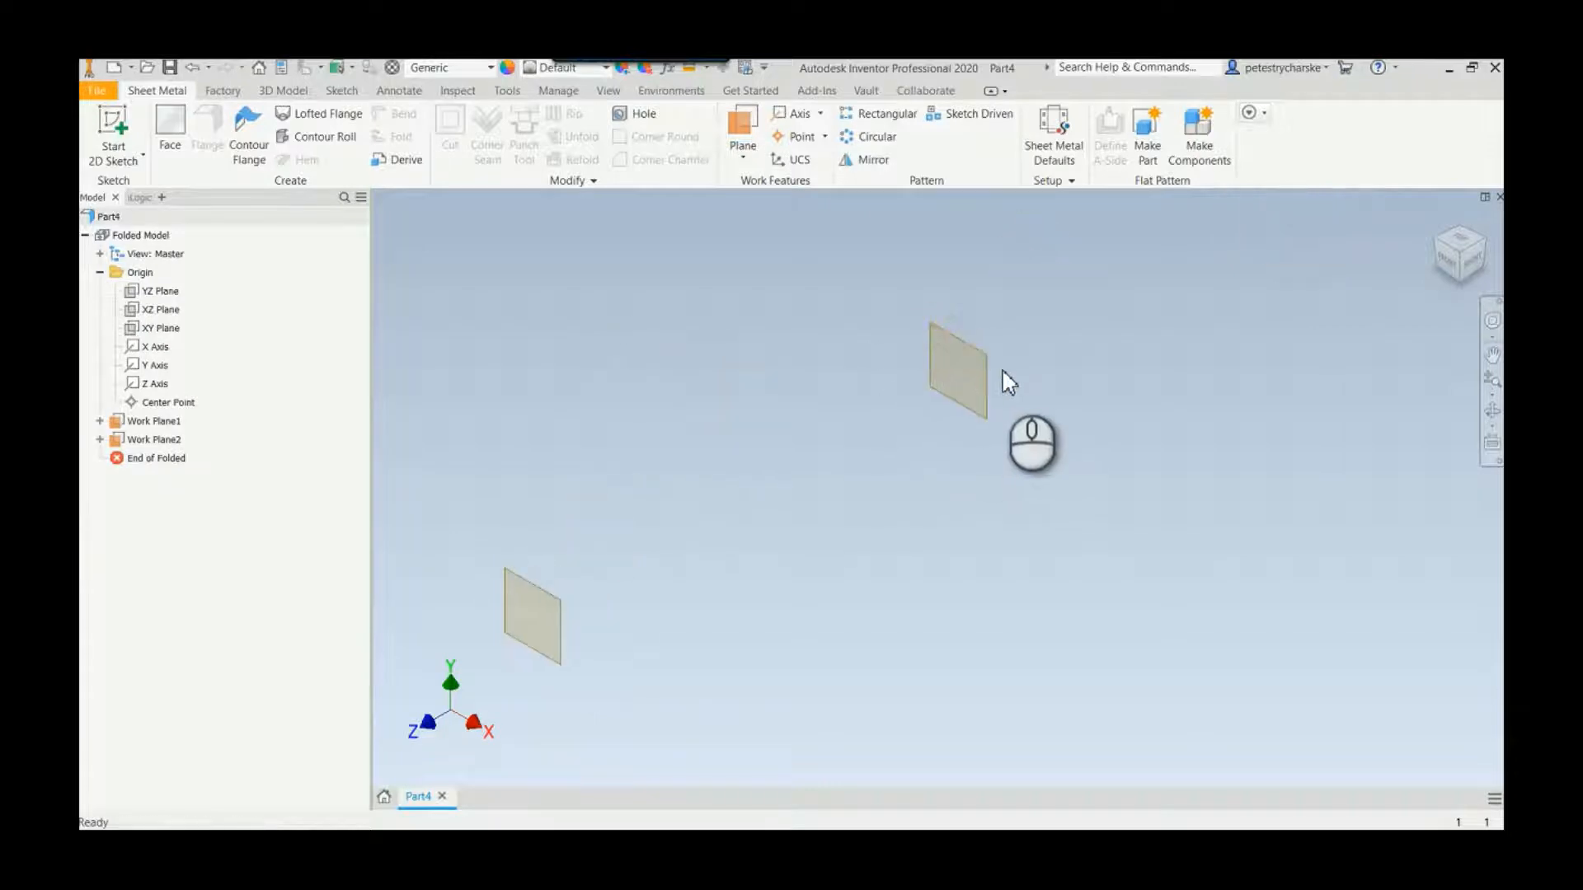
left_click(954, 369)
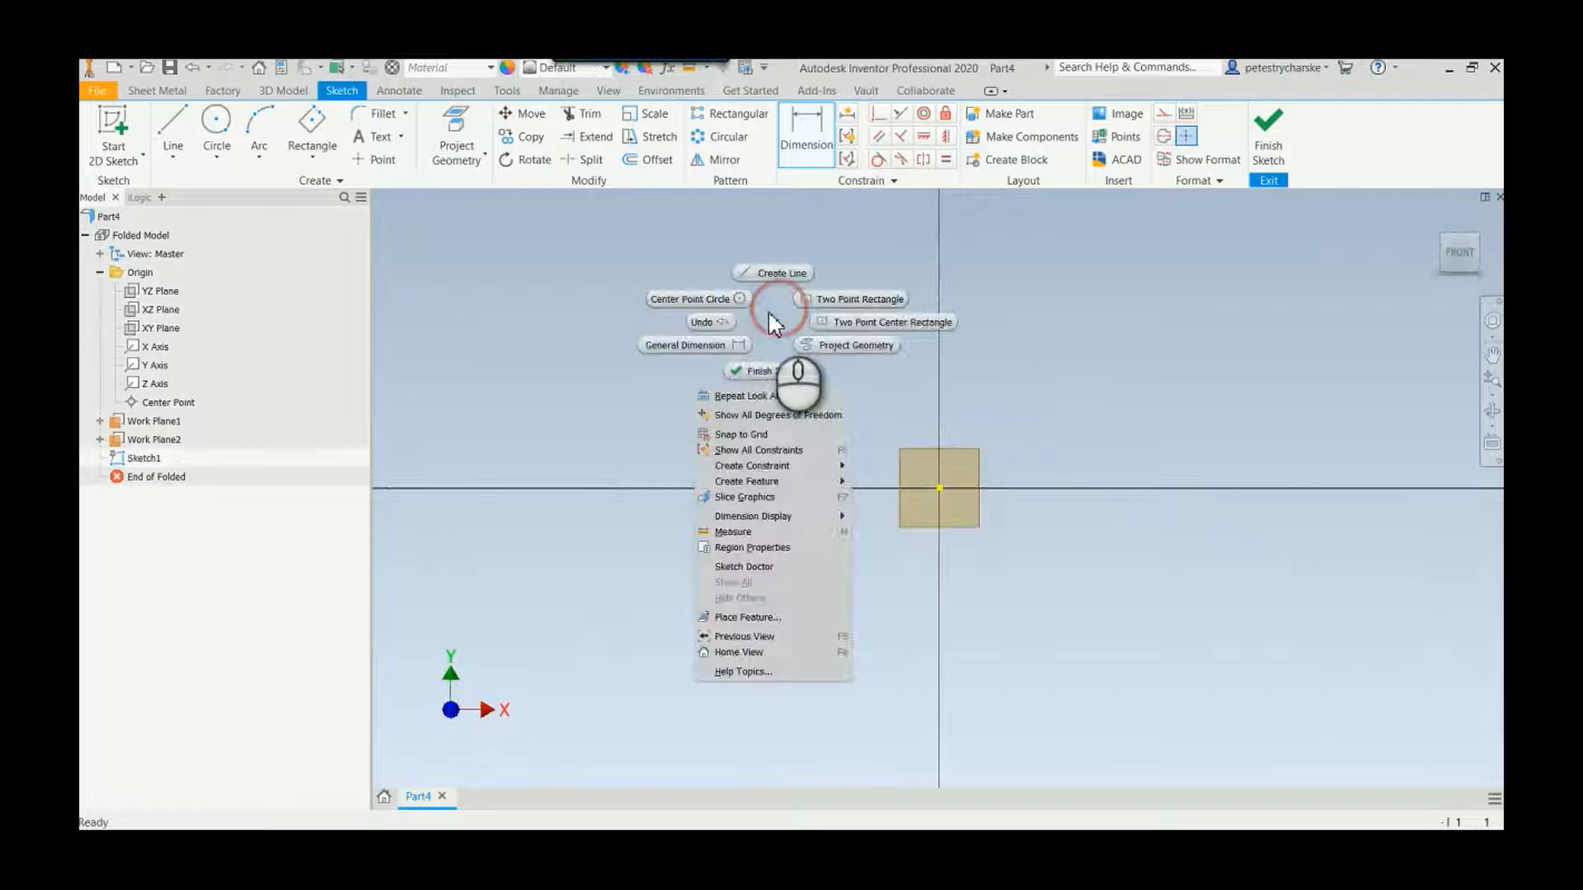
Draw a centre point circle on the work plane for the OD-driven 3.000 diameter profile.
left_click(690, 298)
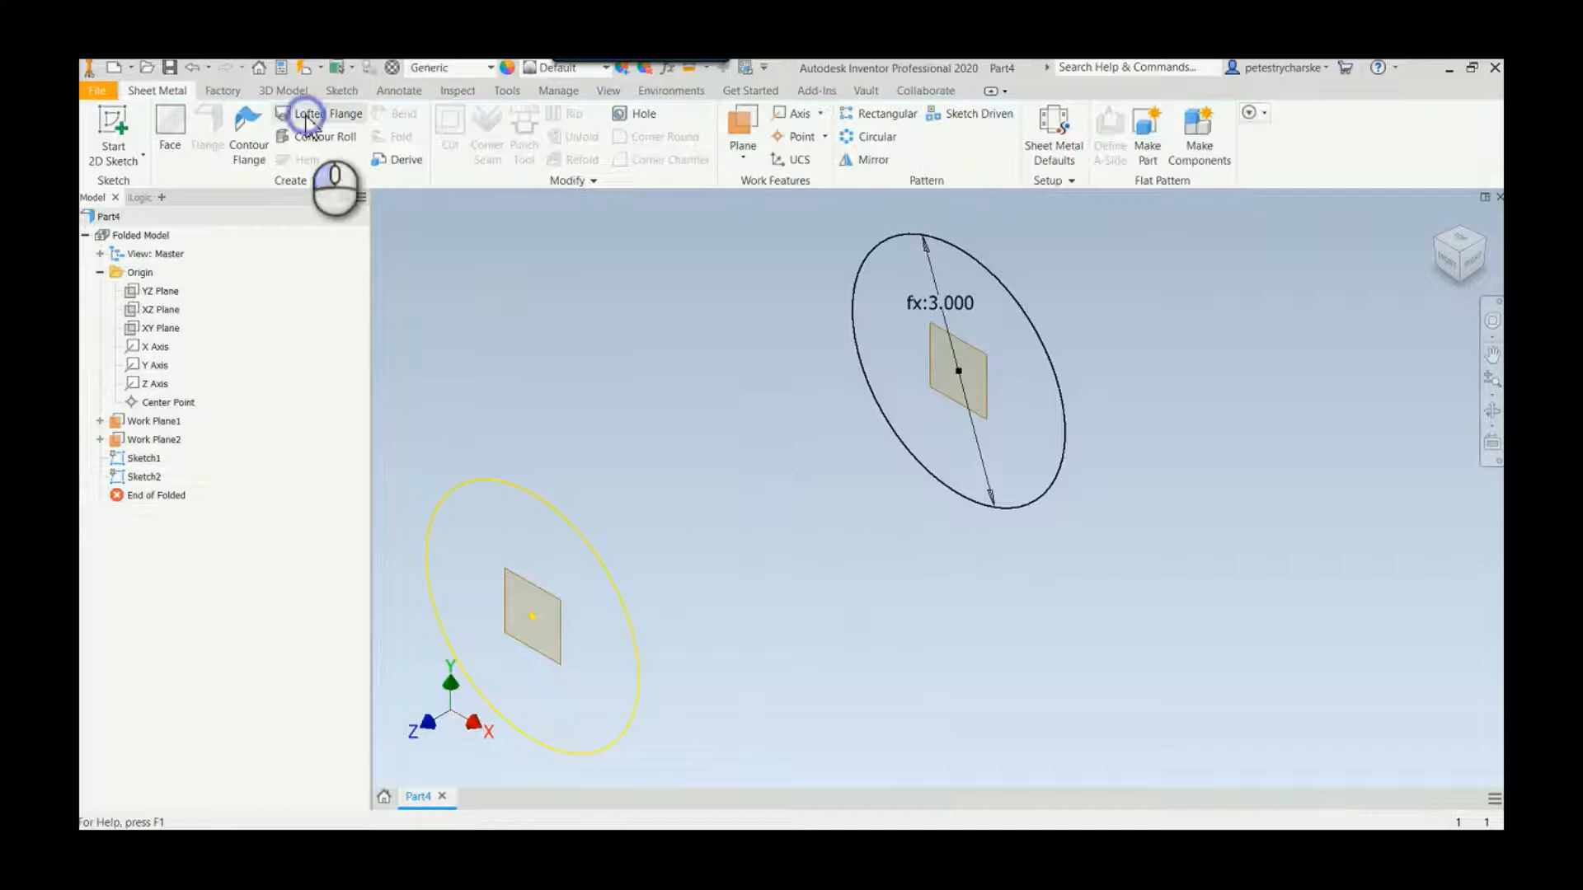
Loft a sheet metal flange between the two circles with the thickness offset to the chosen side.
left_click(306, 113)
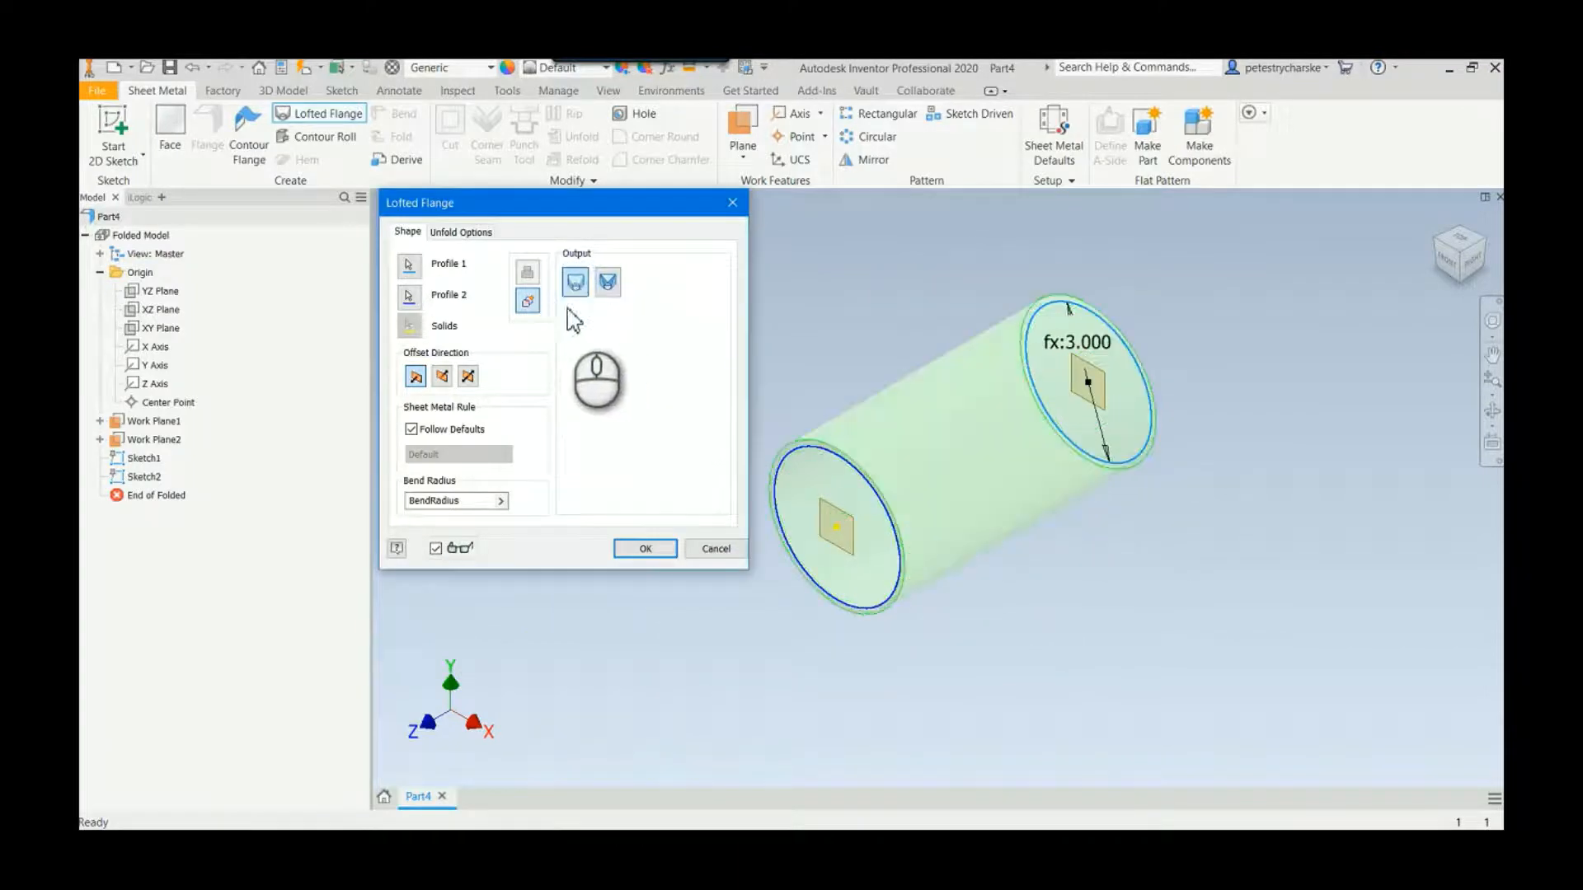
left_click(441, 376)
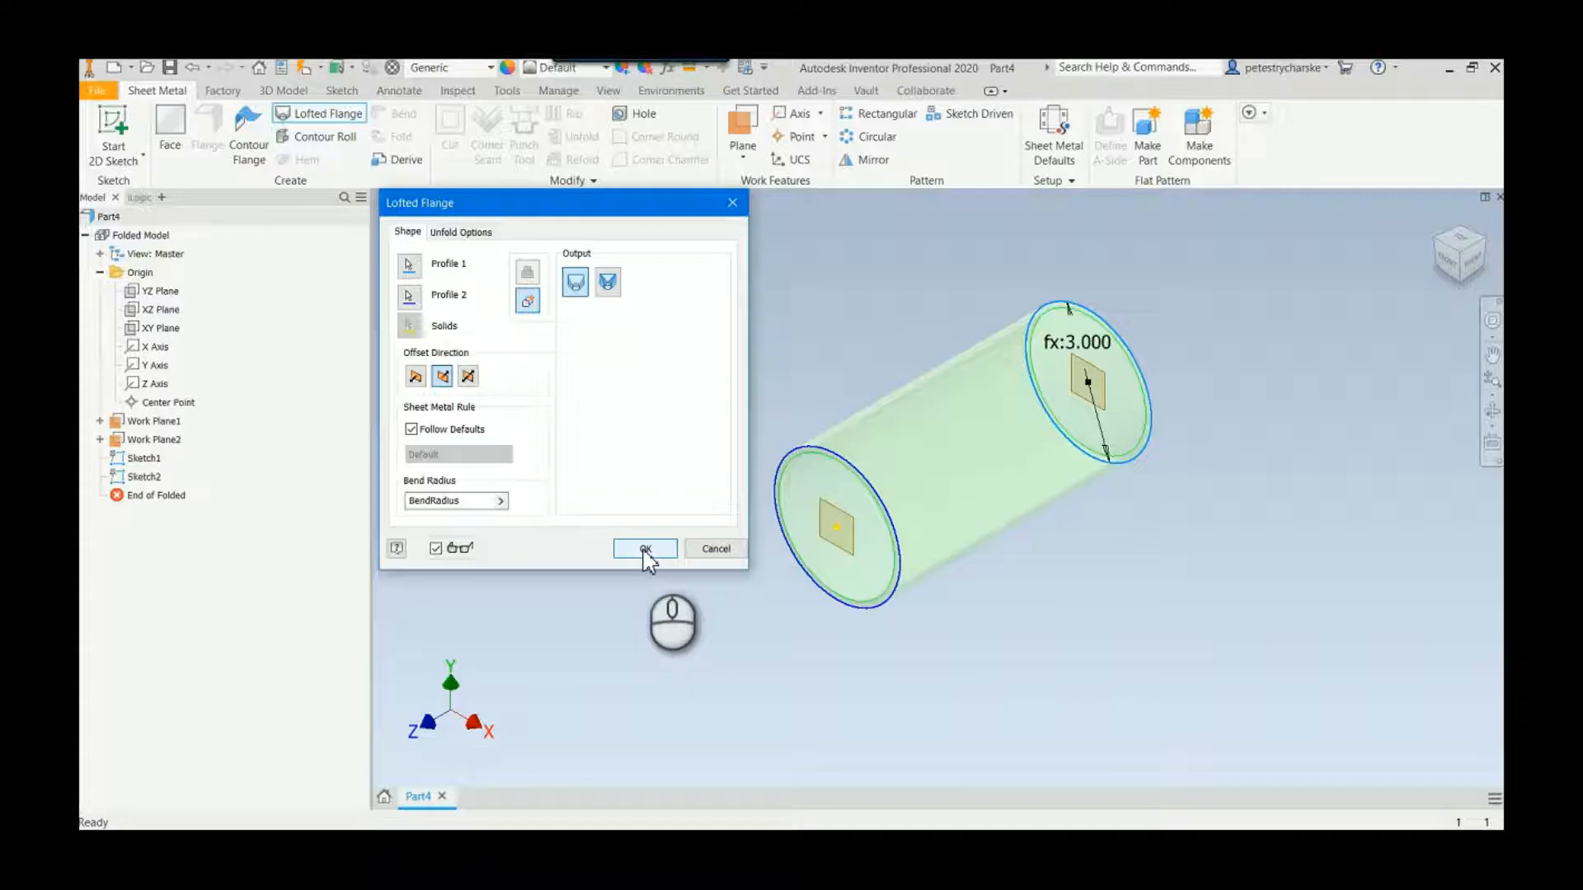
left_click(644, 548)
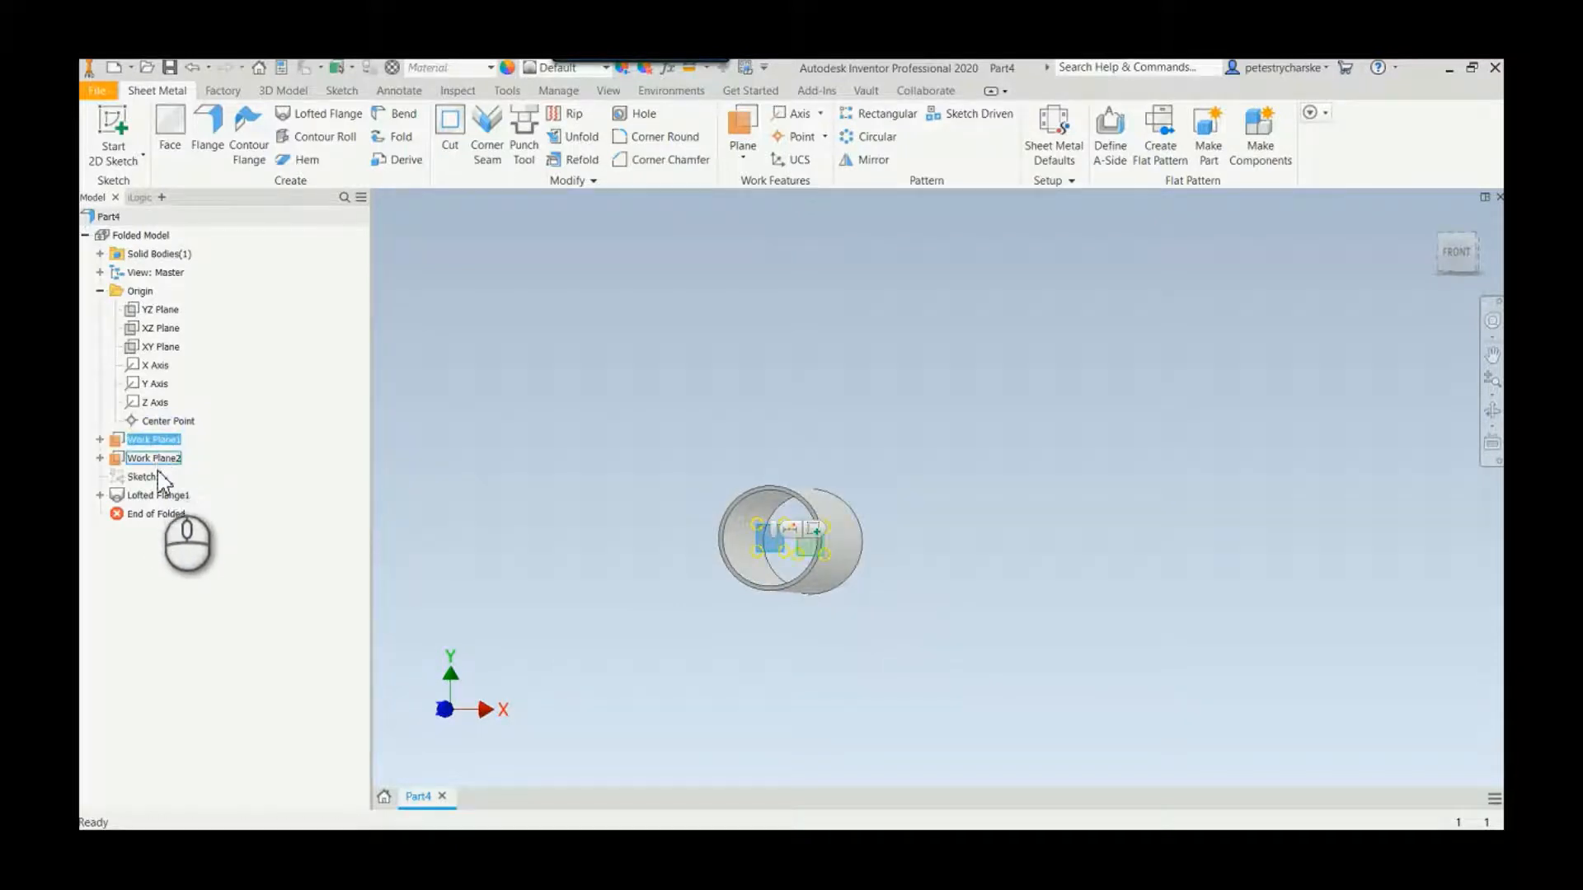
Hide the work planes and view the hollow cylinder from the front.
right_click(154, 440)
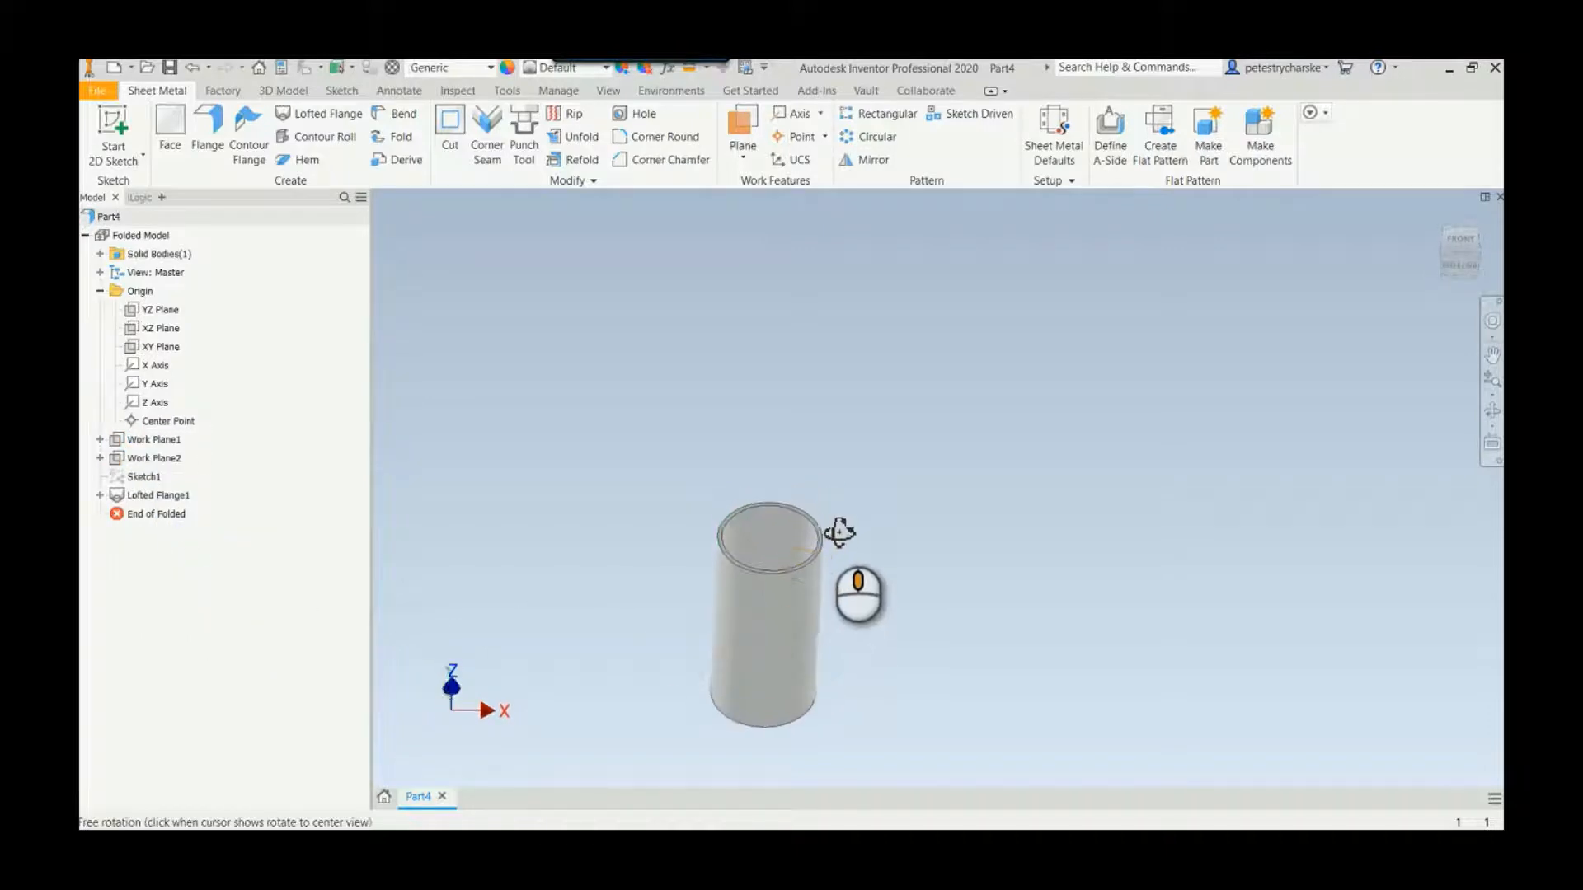
scroll("down", 3)
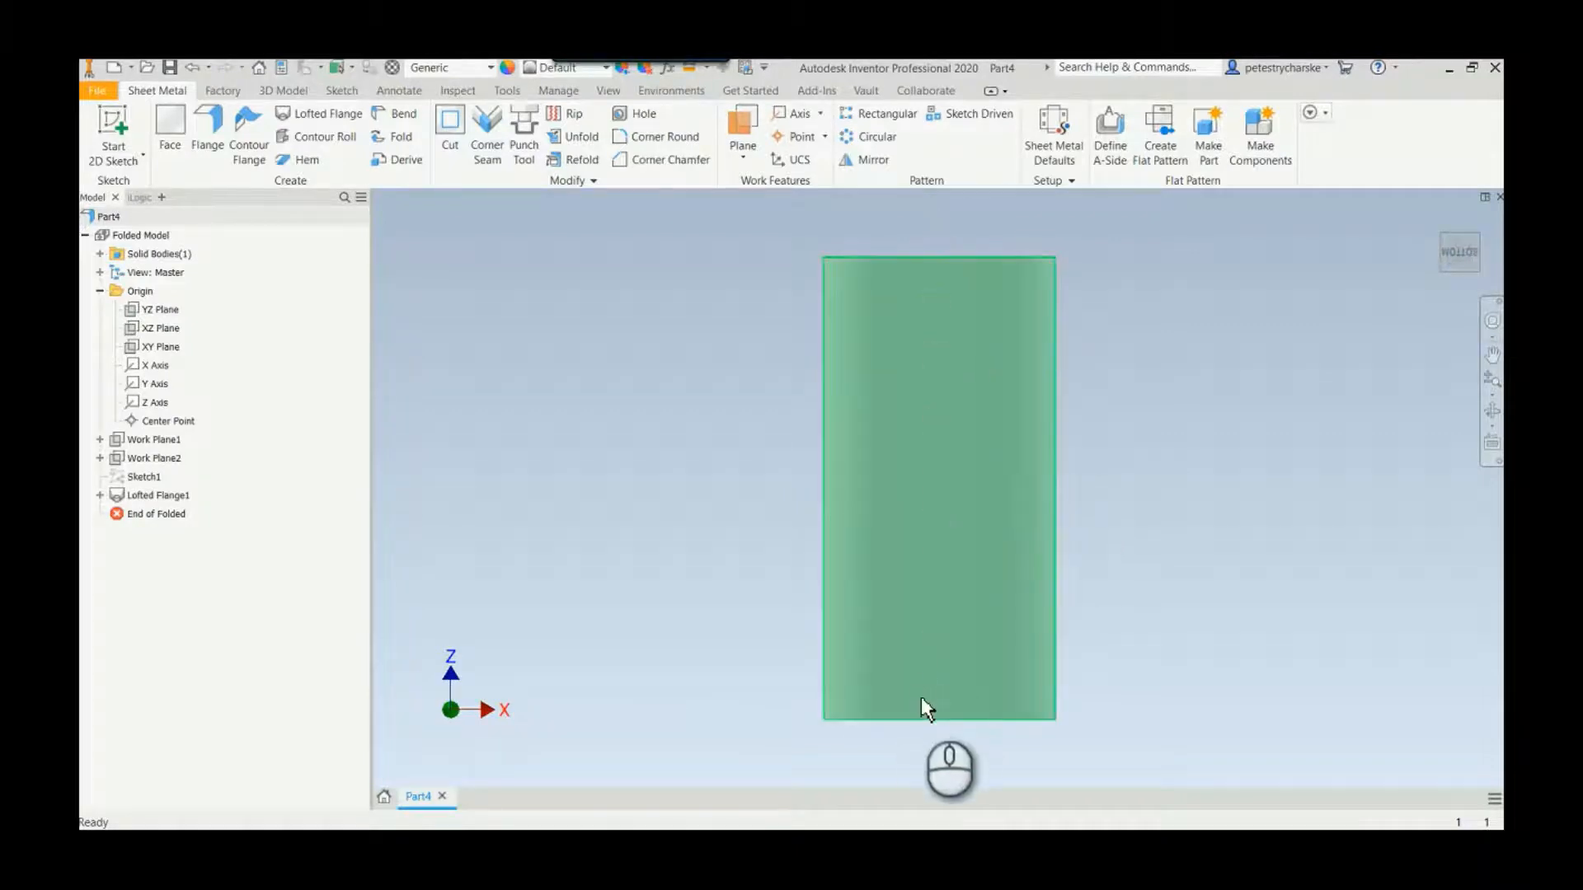
left_click(927, 706)
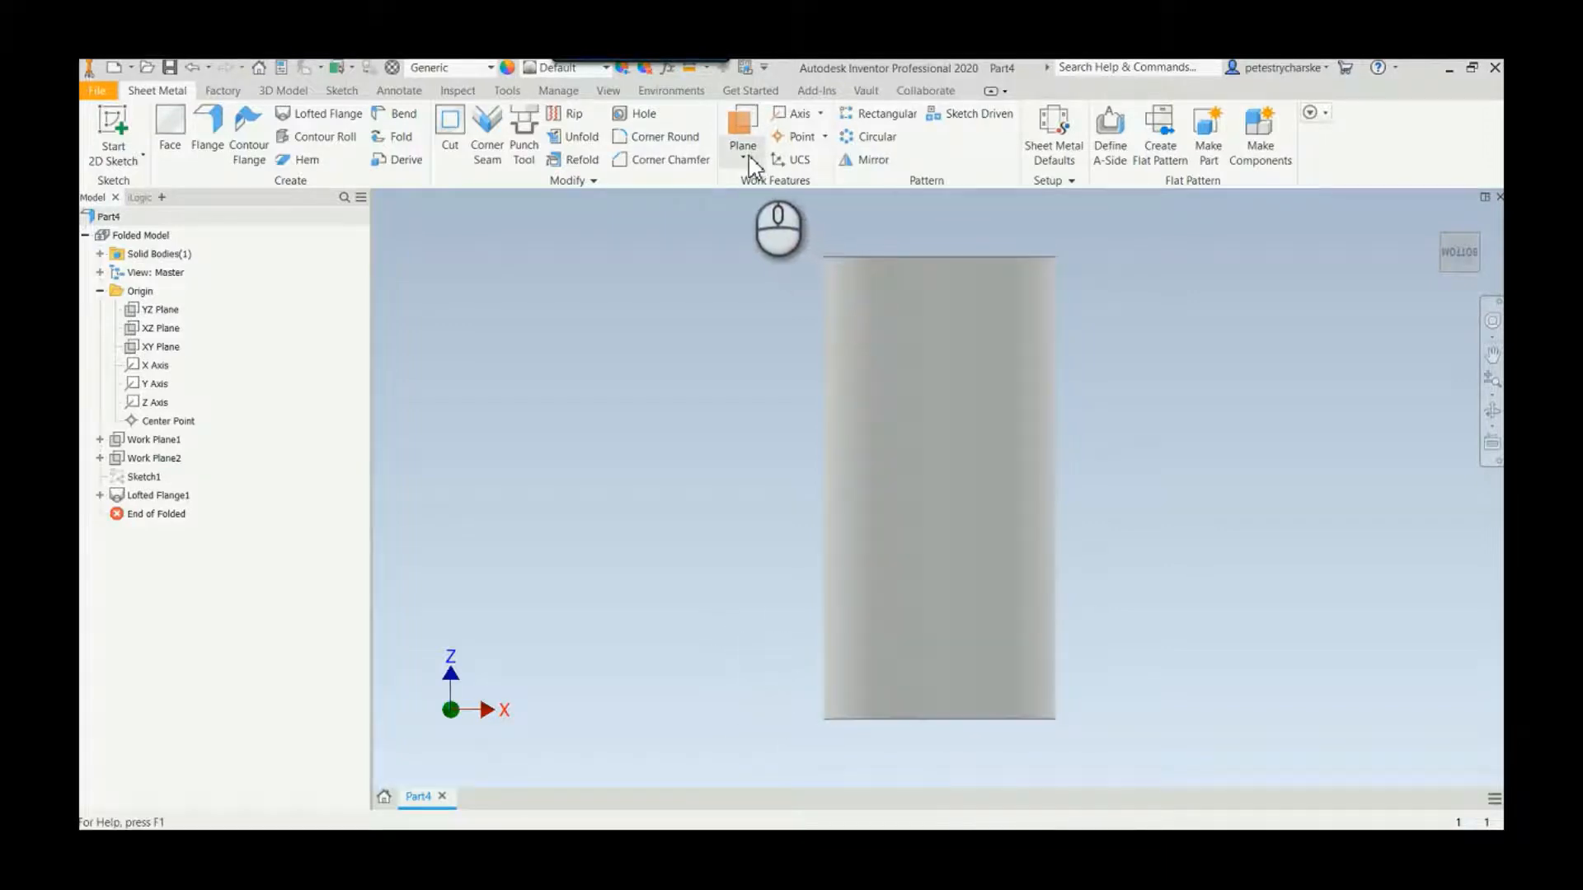
Start an Angle to Plane around Edge work plane using the YZ Plane and Y Axis.
left_click(754, 162)
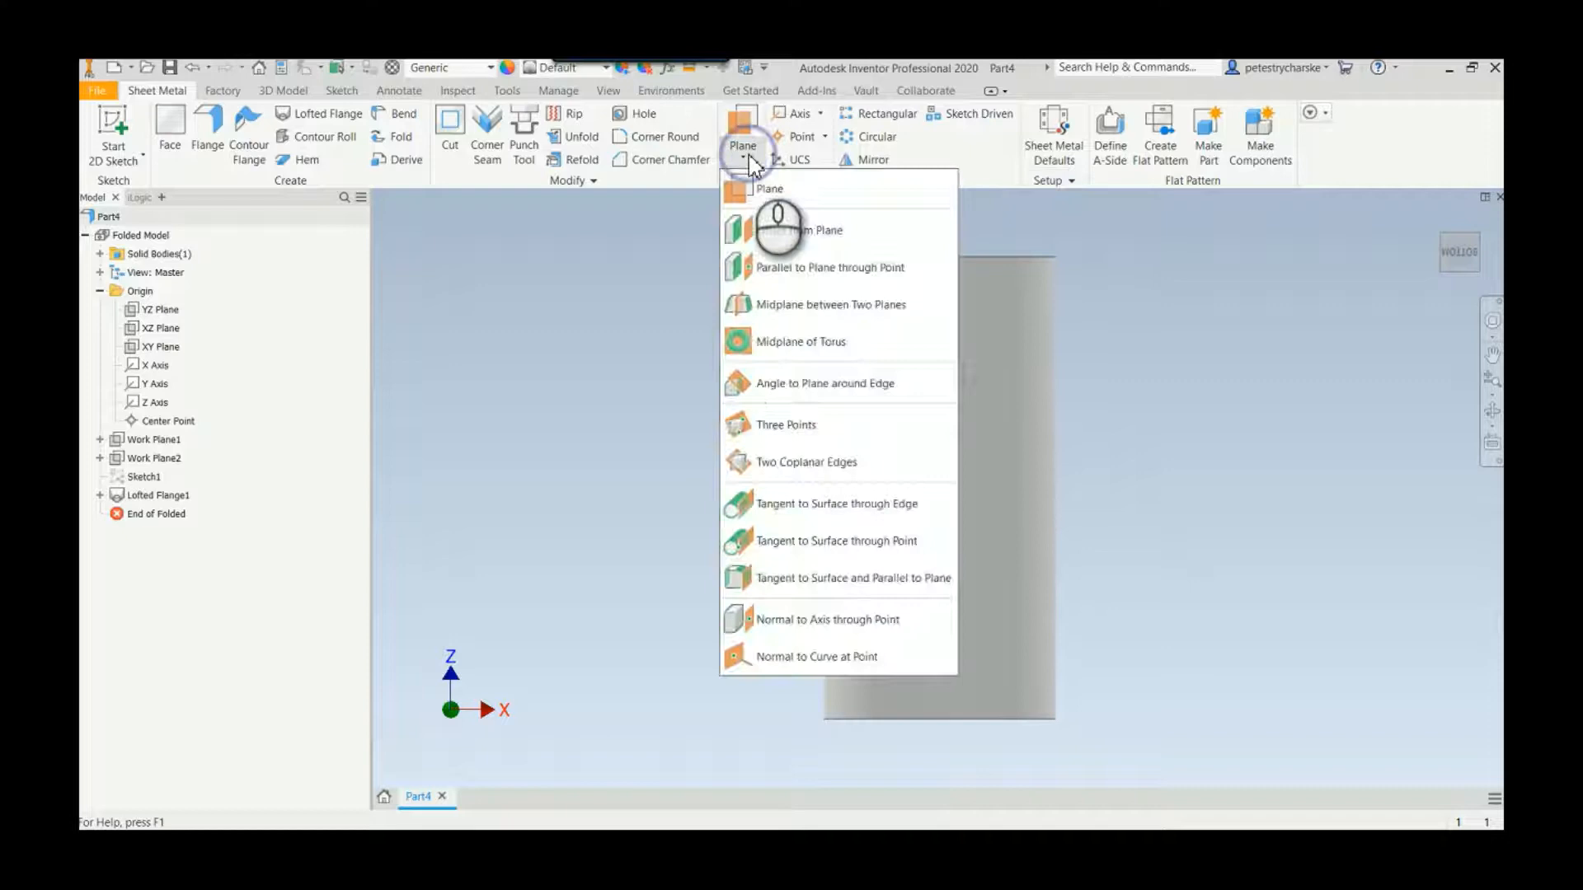
left_click(802, 230)
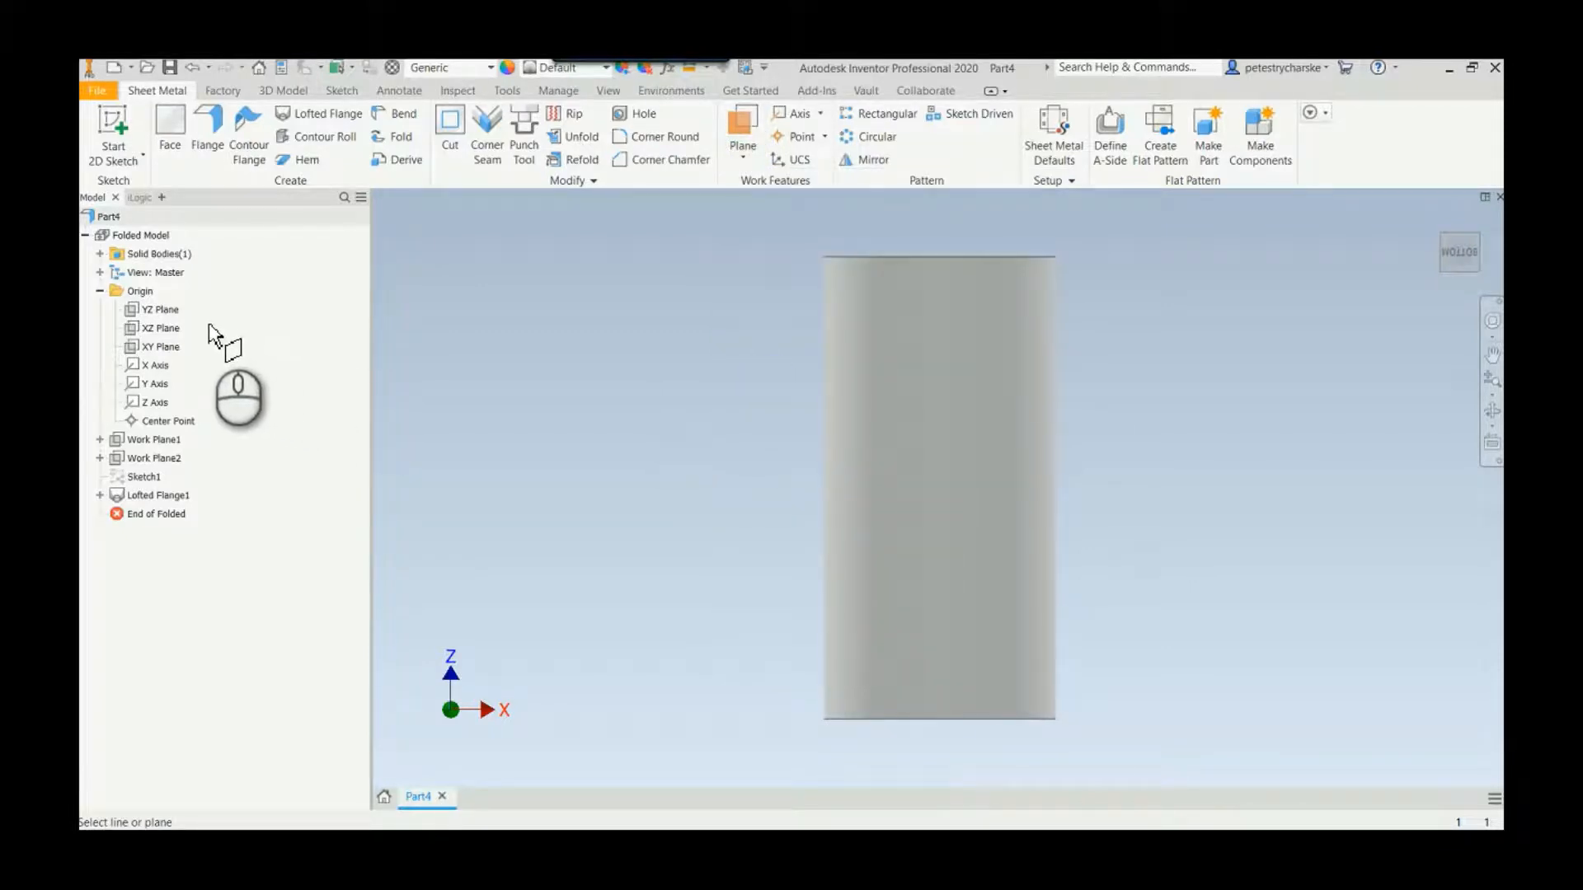
left_click(160, 310)
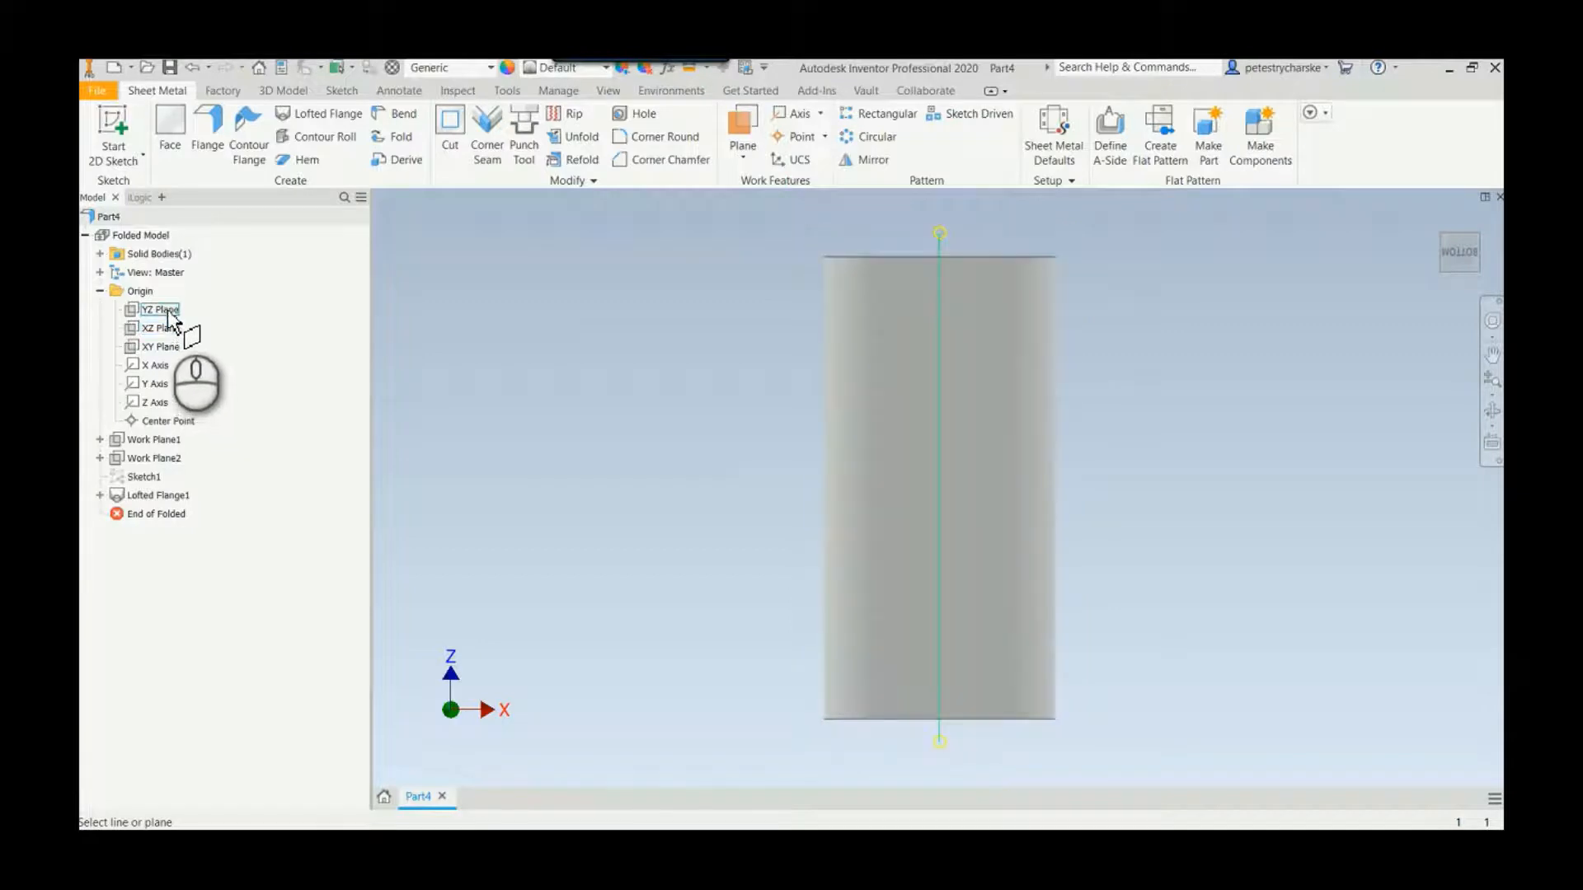
left_click(158, 309)
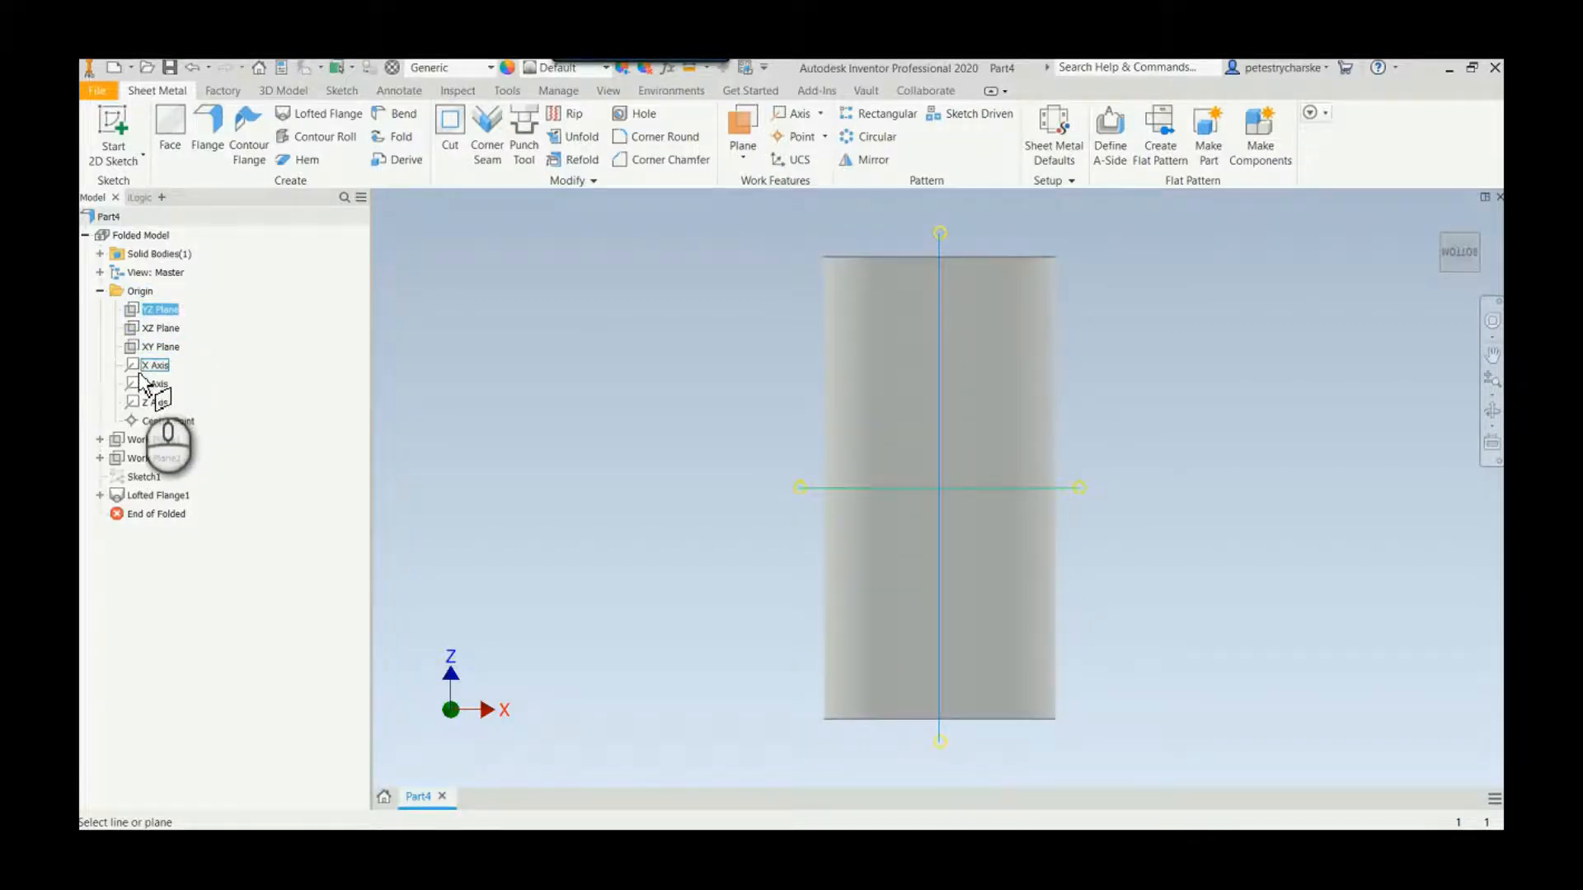
left_click(155, 383)
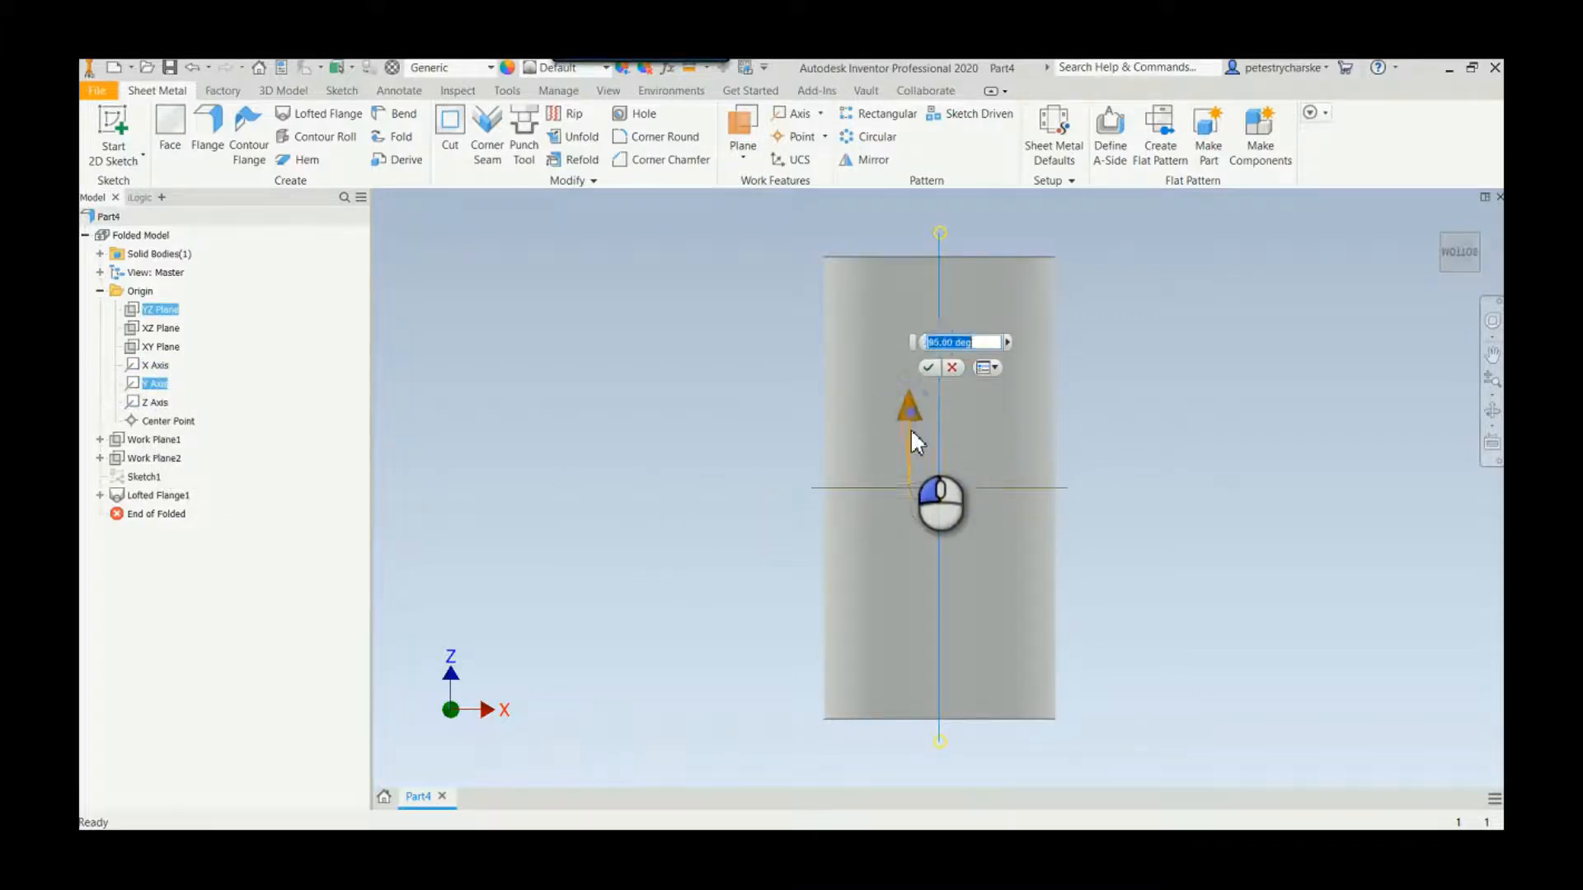
Tilt the new Work Plane3 to -2 degrees from vertical and confirm it.
left_click_drag(908, 404, 1025, 490)
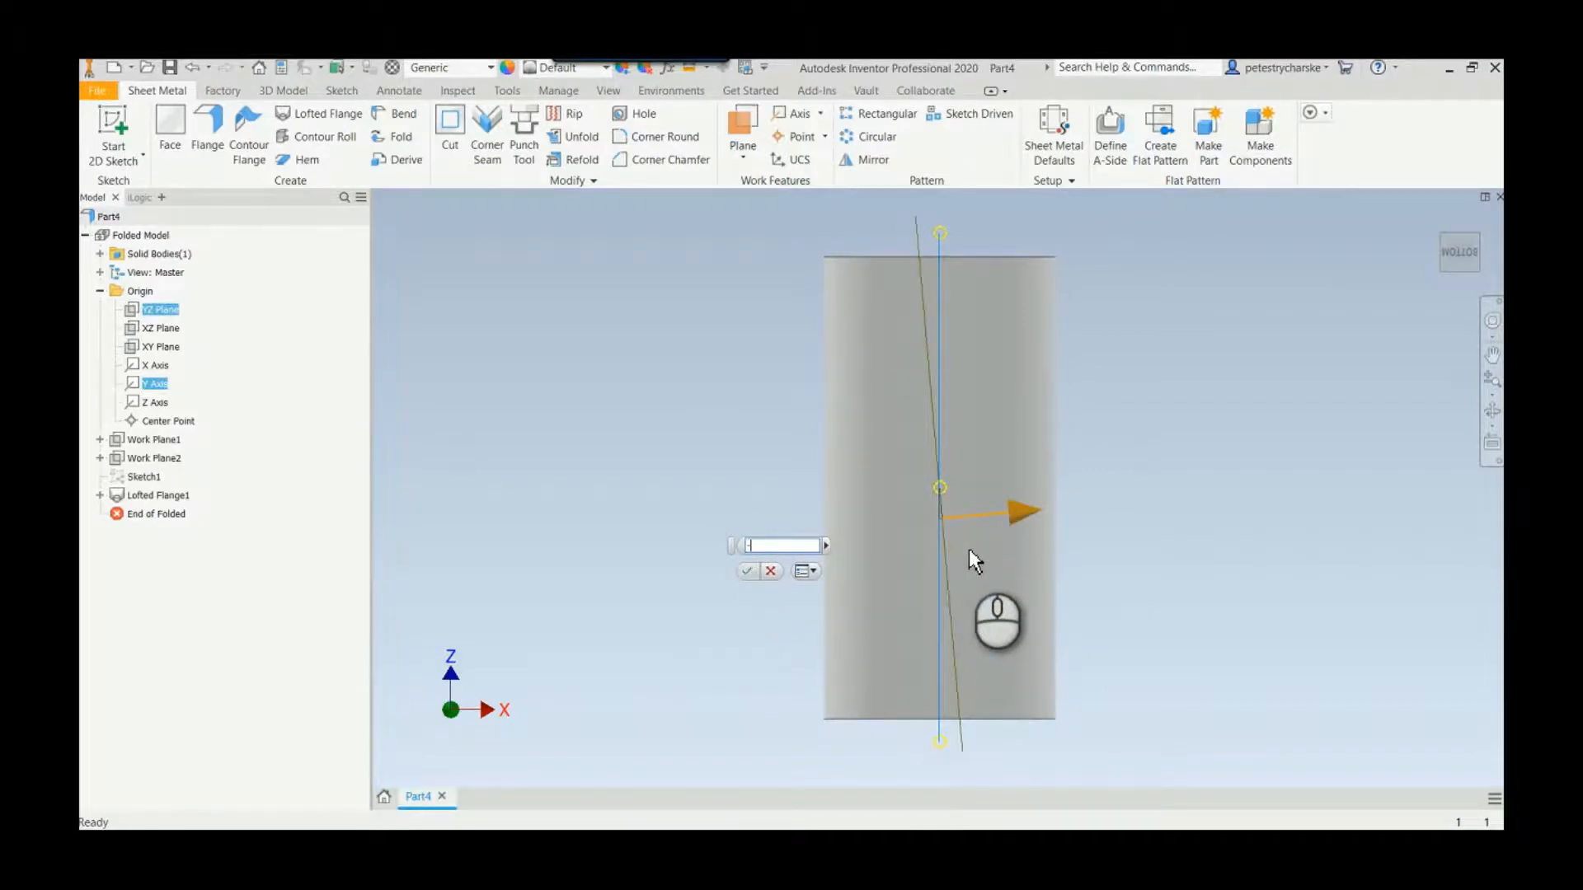
type("-2")
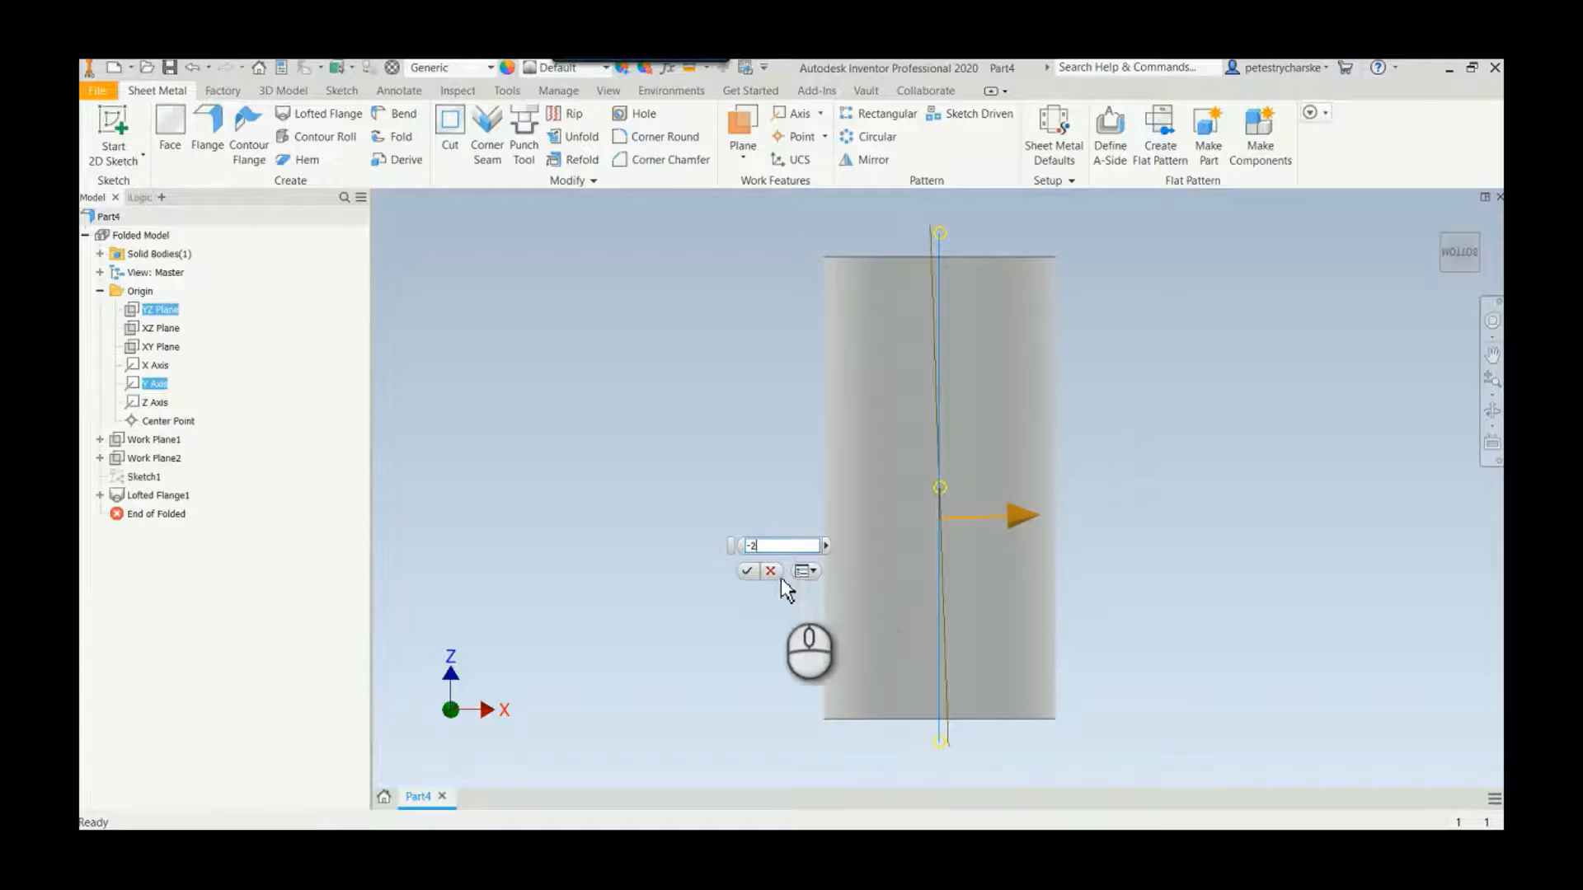
left_click(746, 572)
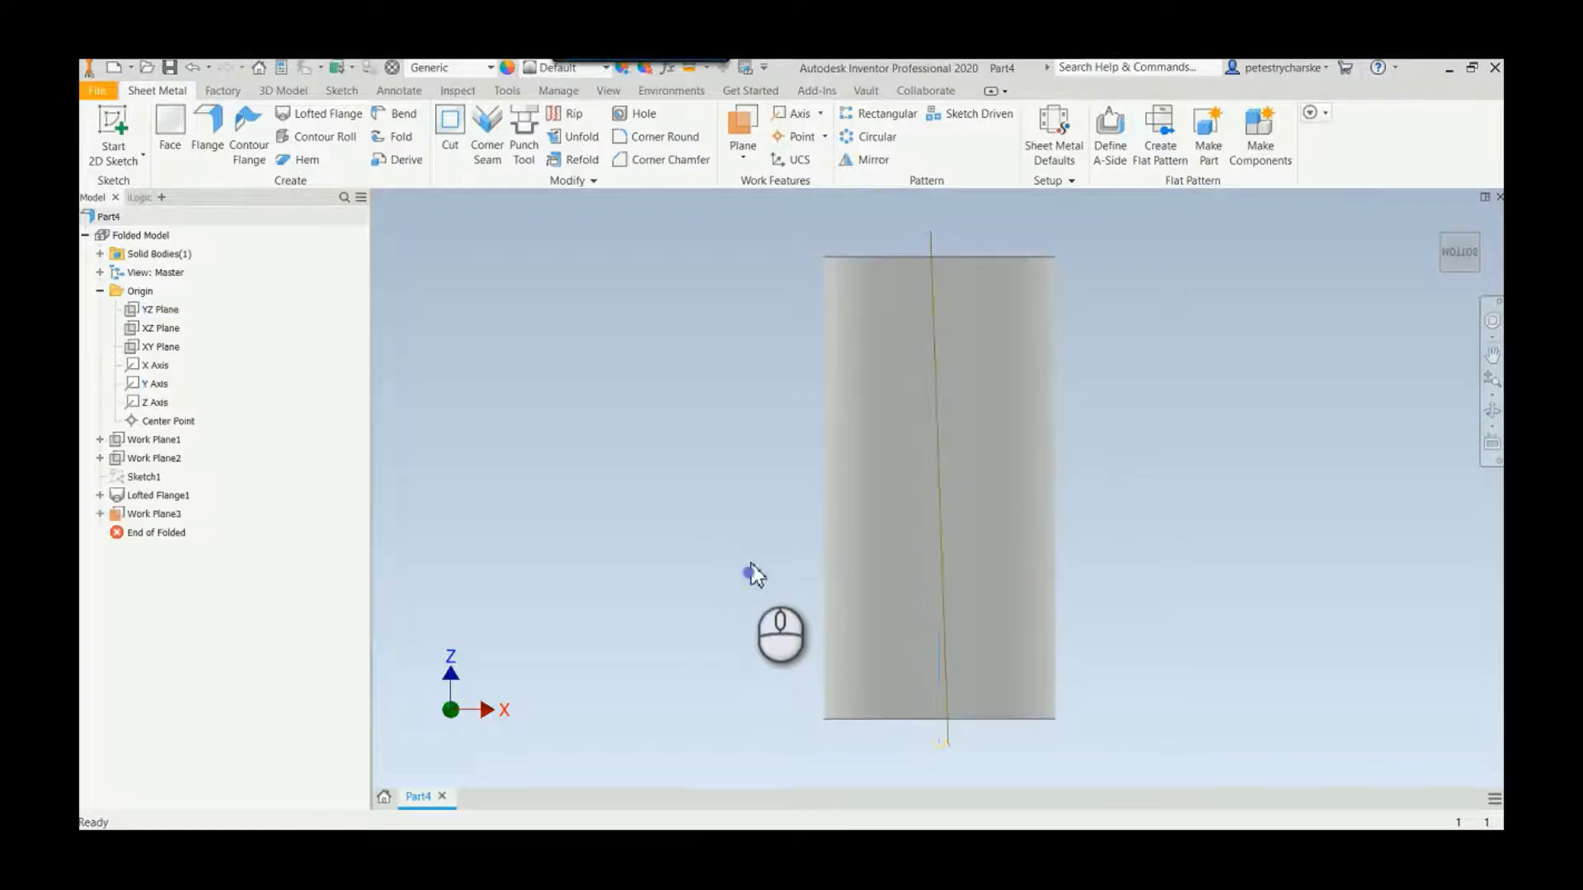
left_click(154, 514)
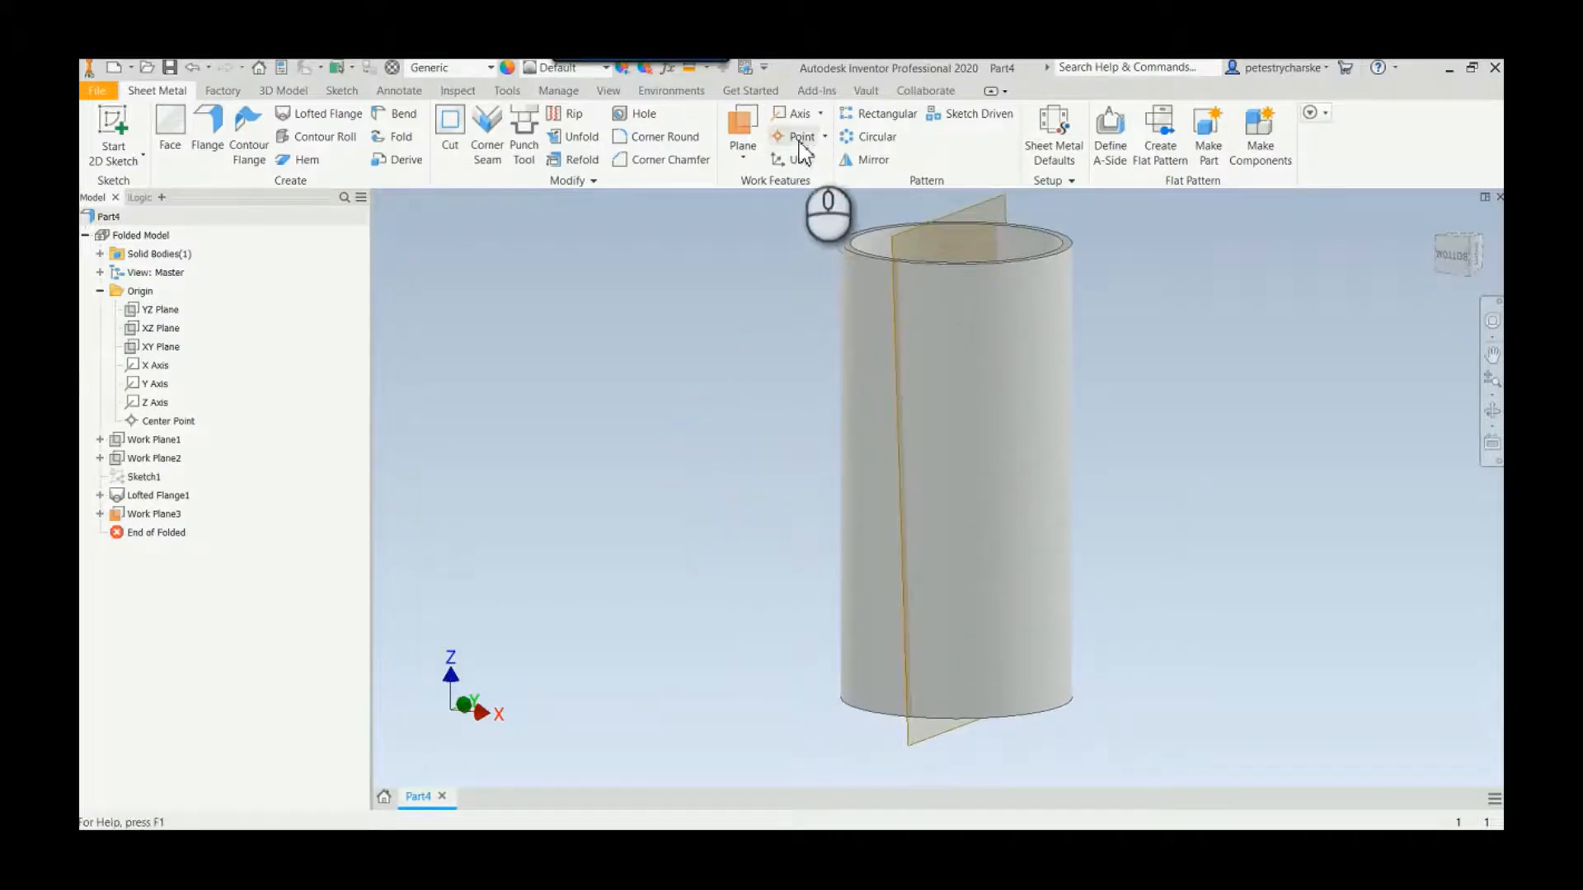
Create work points where Work Plane3 intersects the cylinder's top and bottom edges.
left_click(800, 136)
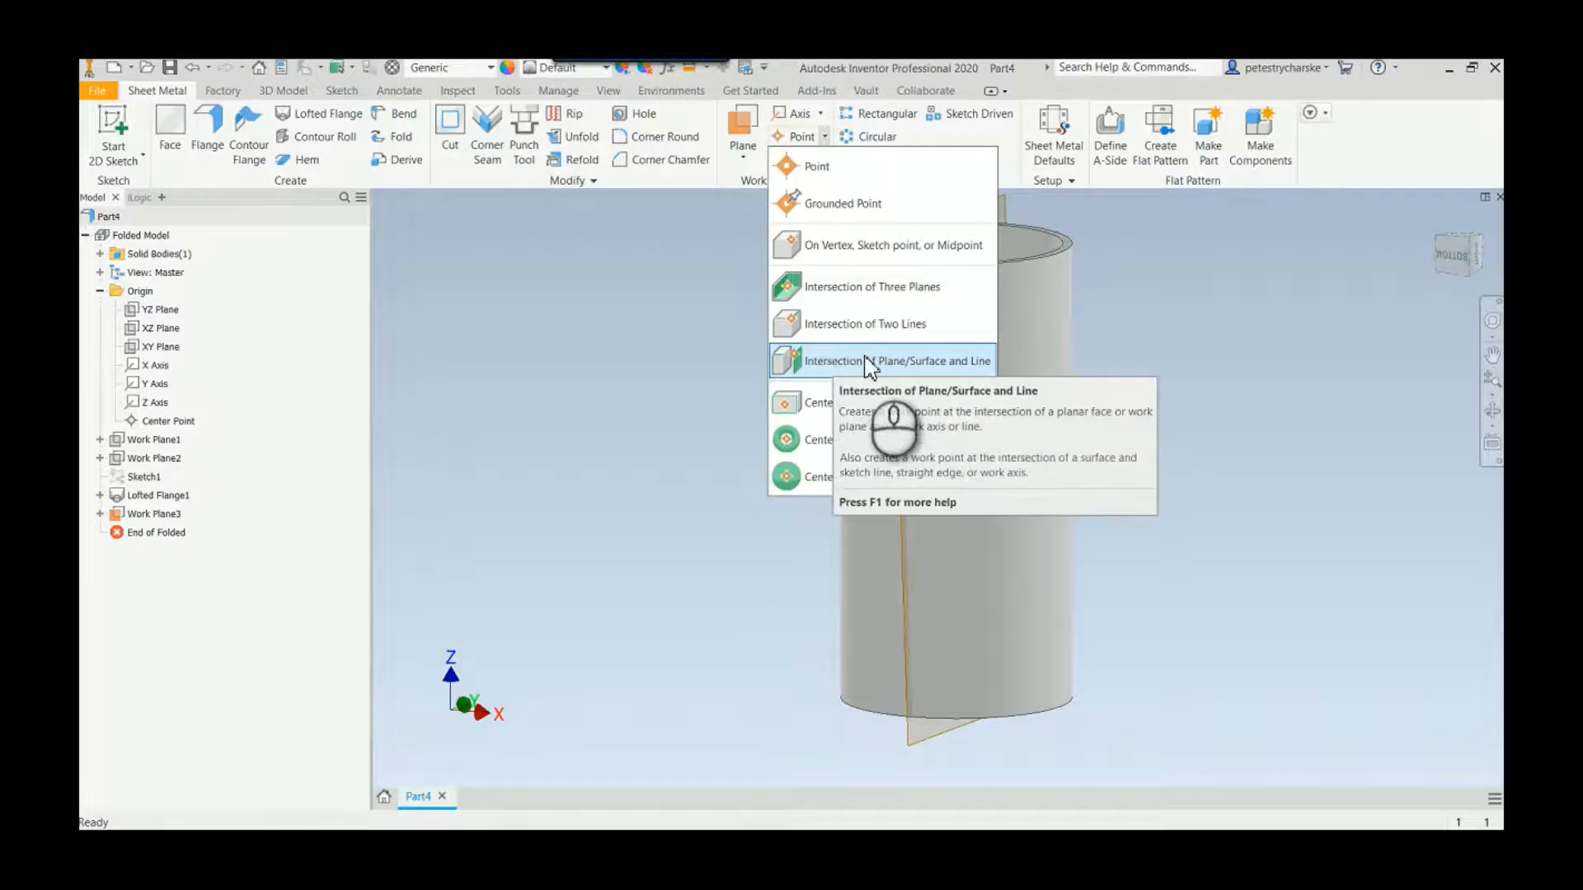
left_click(893, 361)
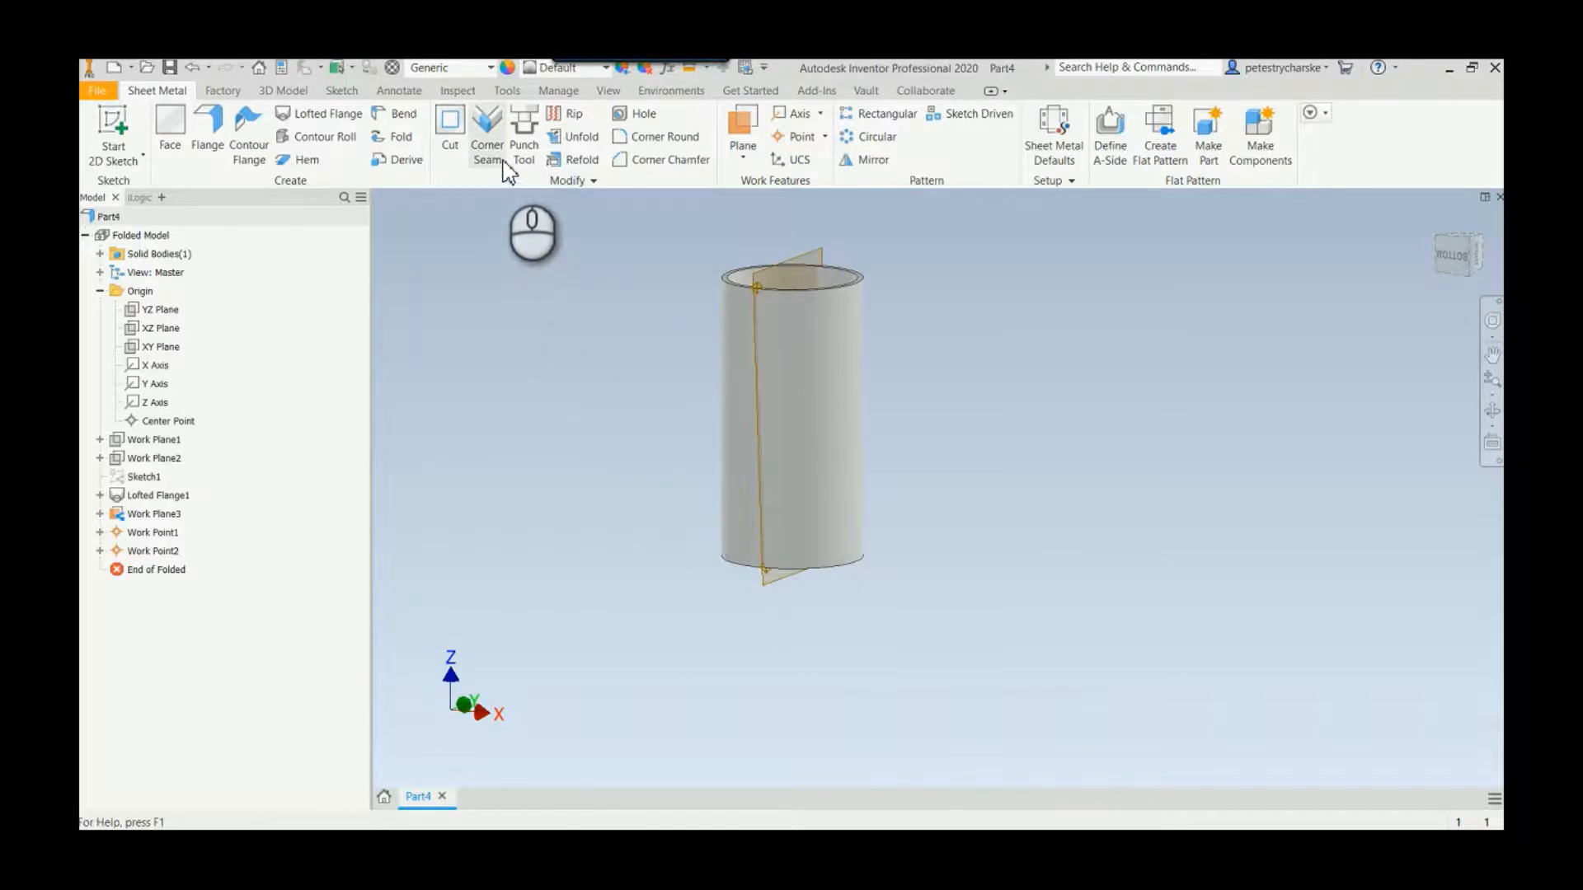
mouse_move(523, 136)
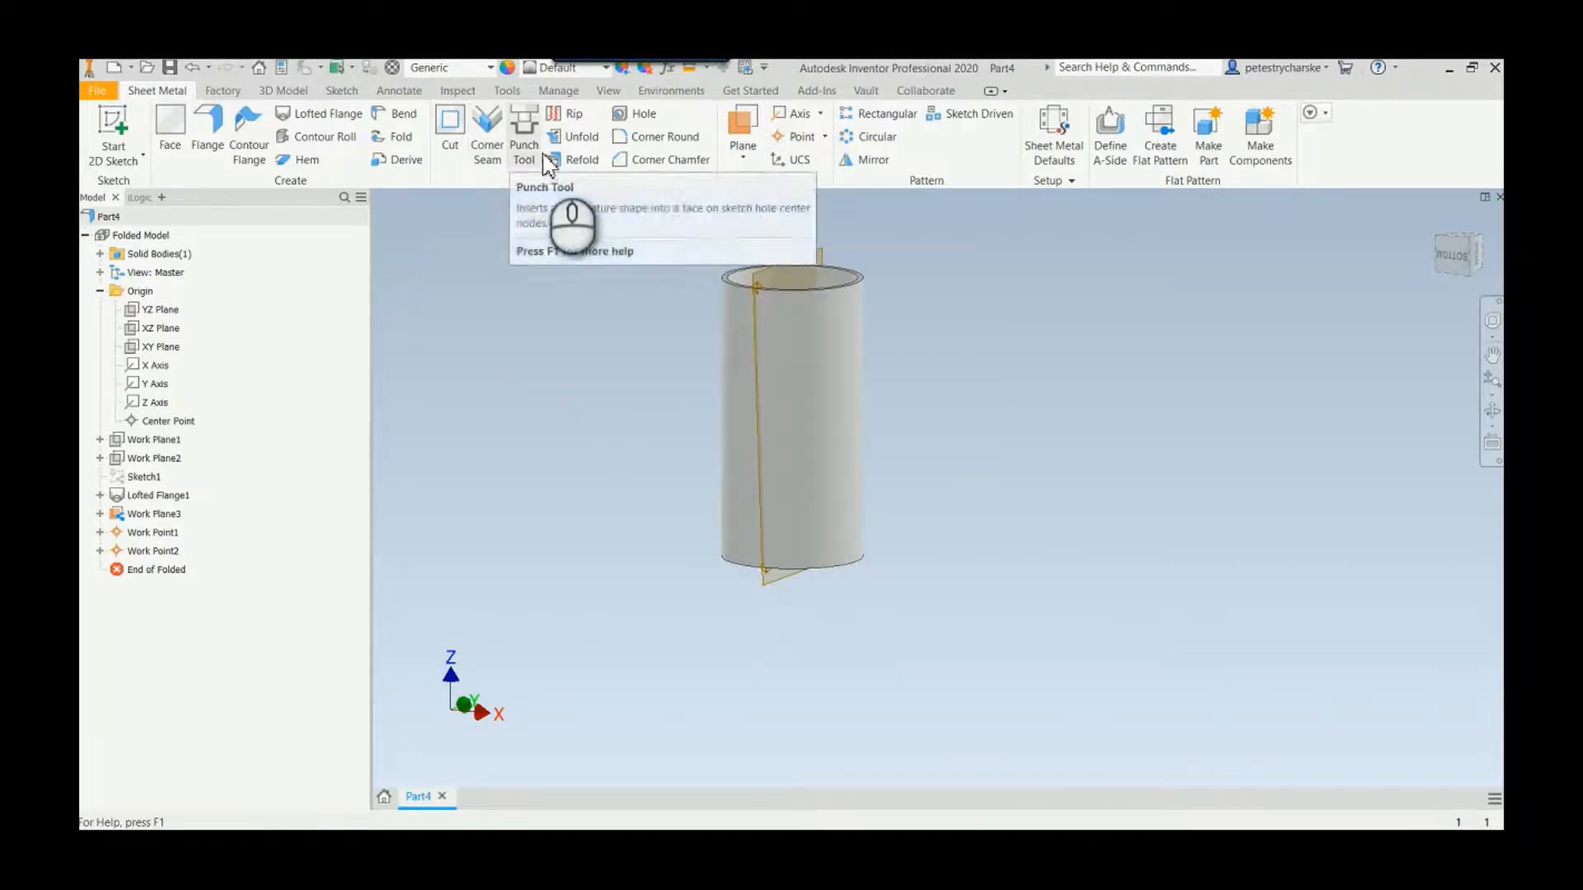
Add a Point to Point rip on the cylinder wall between the two work points.
left_click(573, 113)
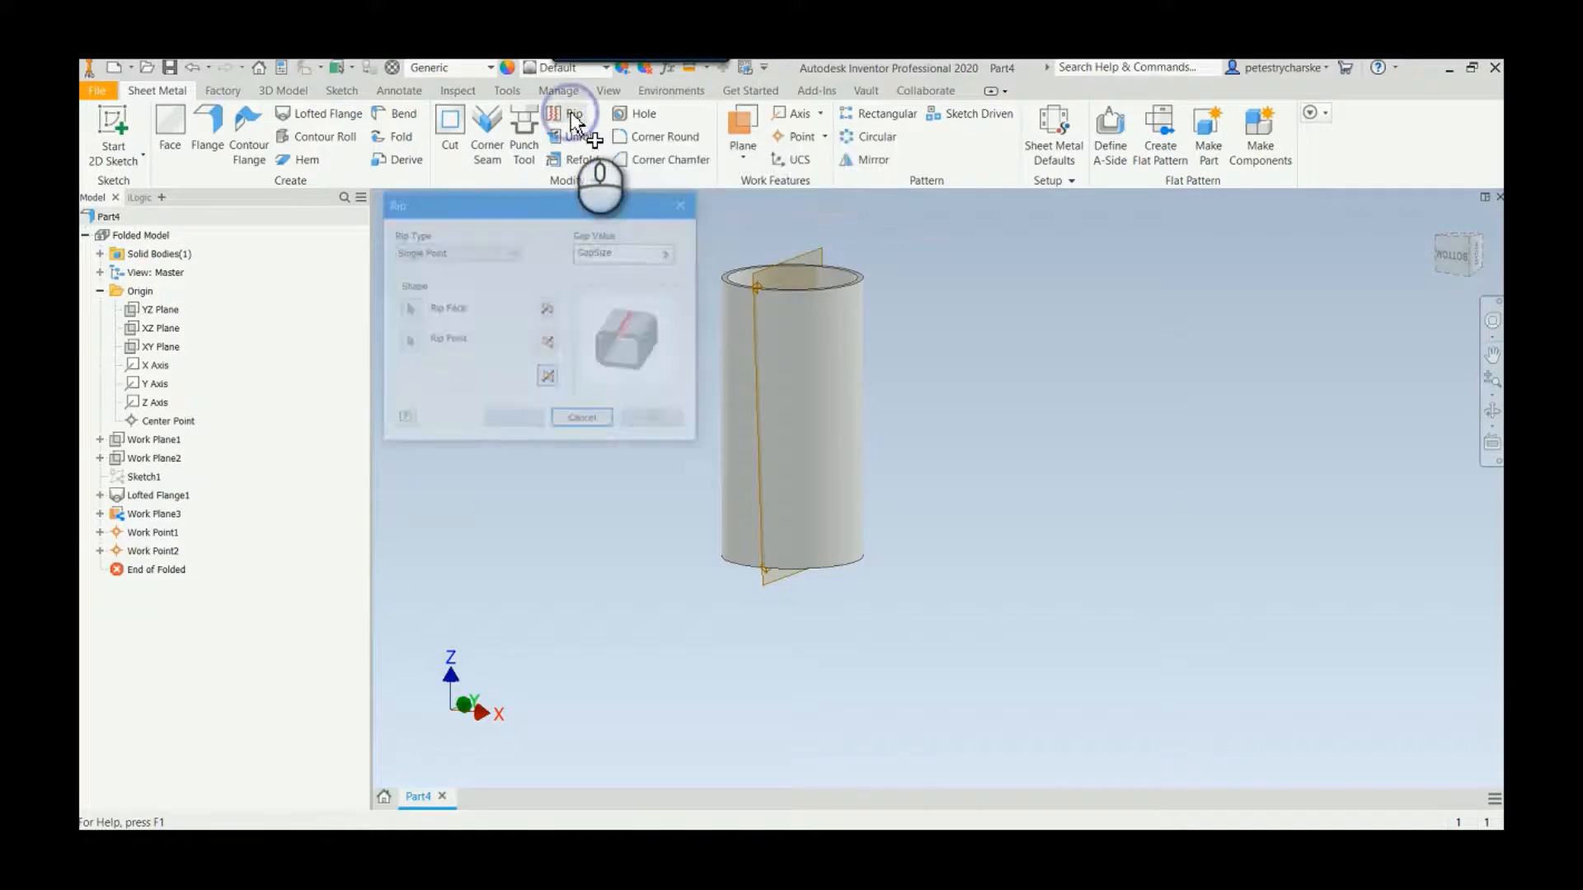
left_click(513, 251)
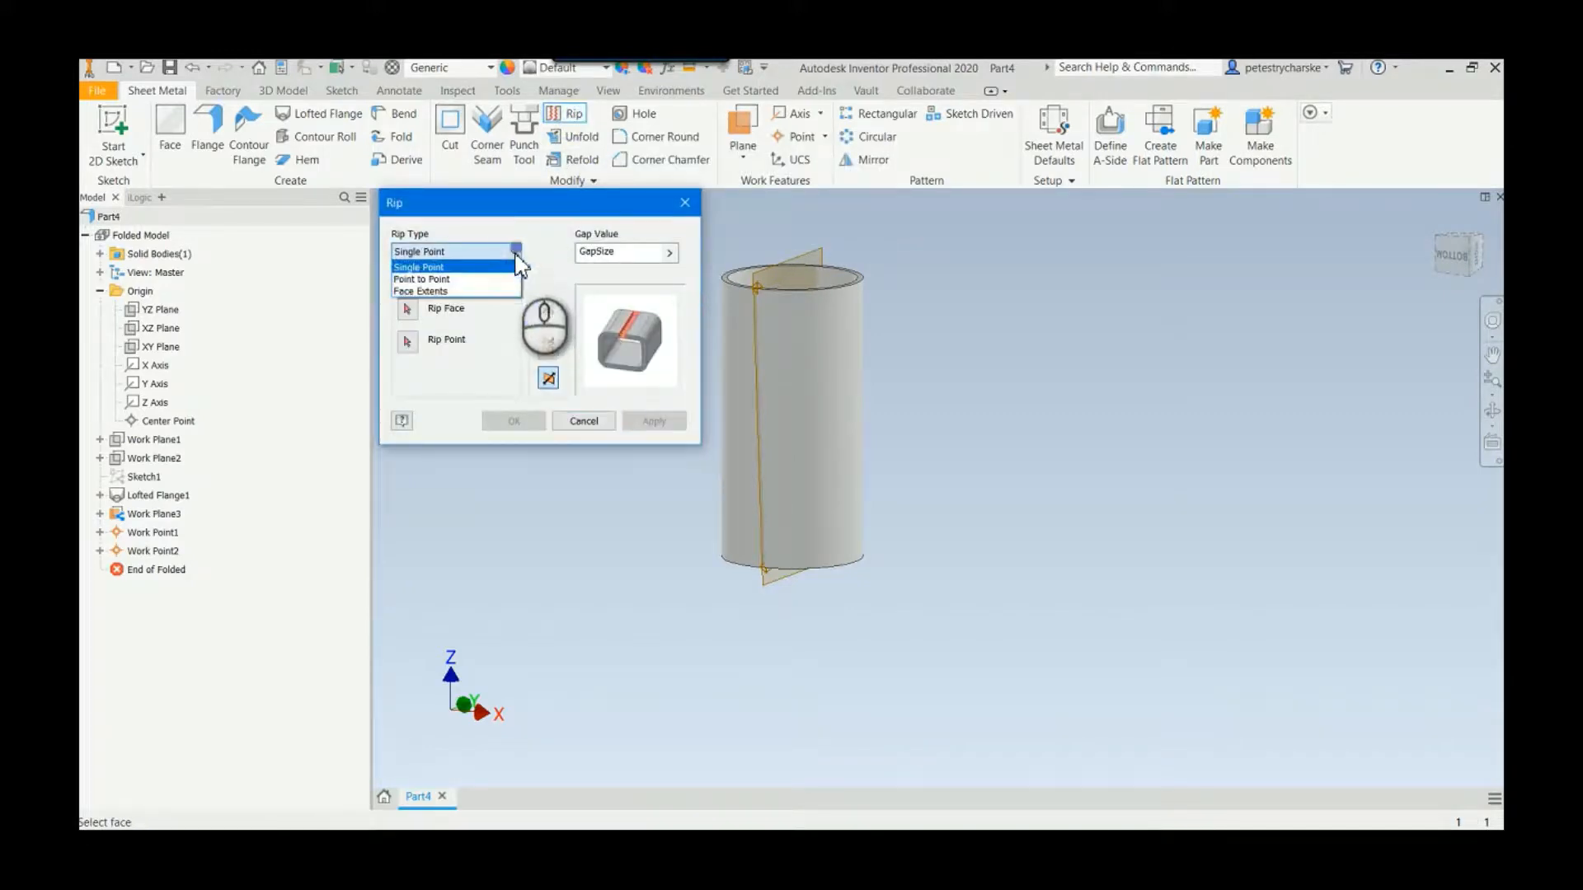
left_click(422, 279)
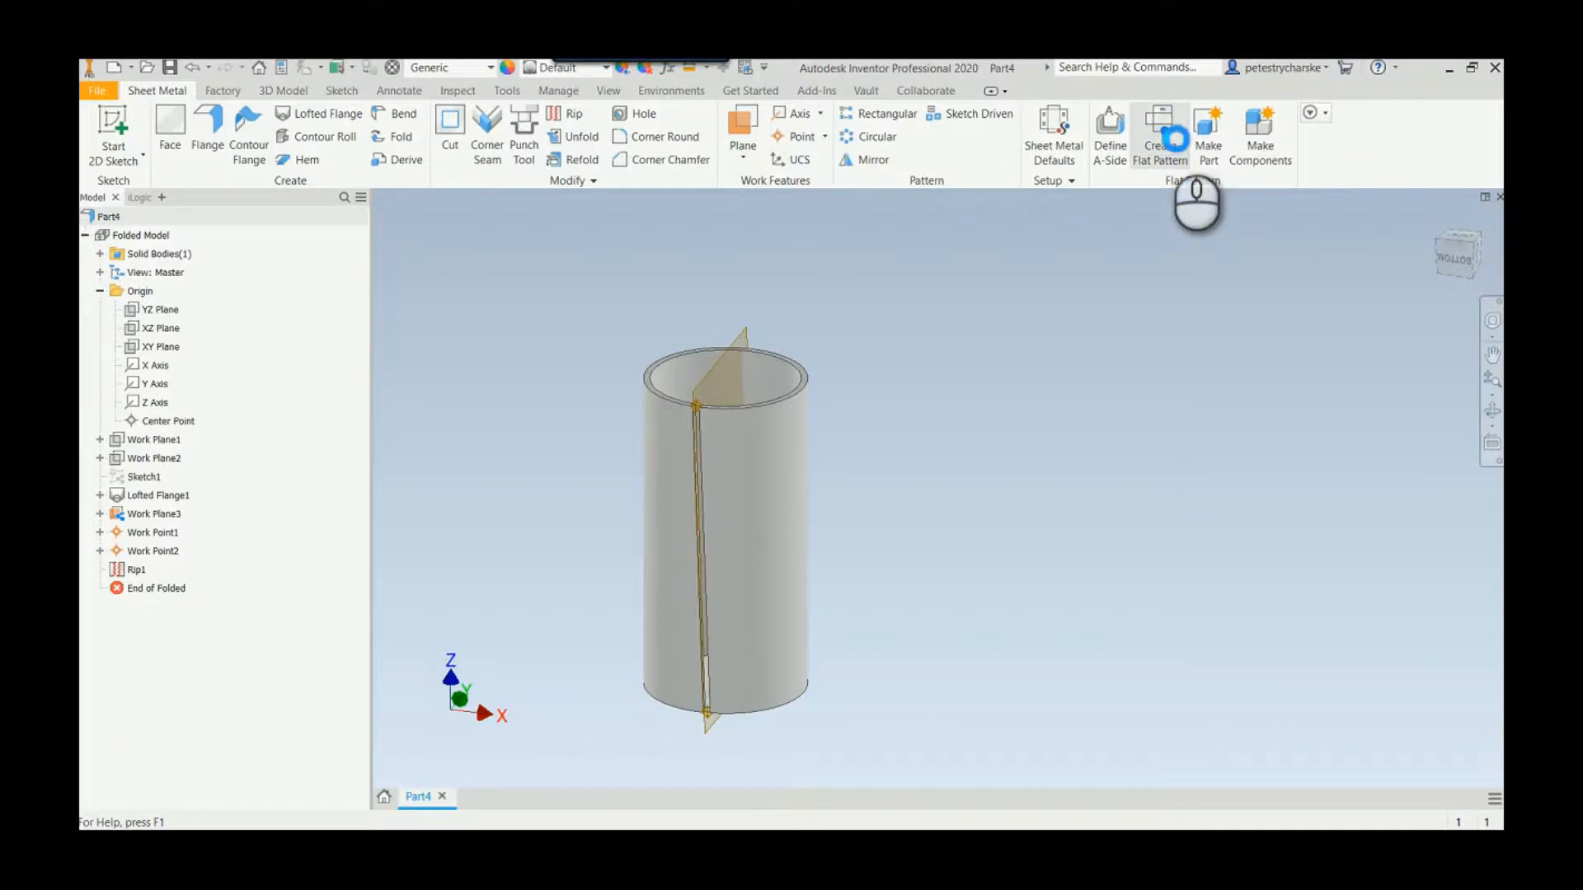
Create the flat pattern of the ripped cylinder, then return to the folded part.
left_click(1160, 132)
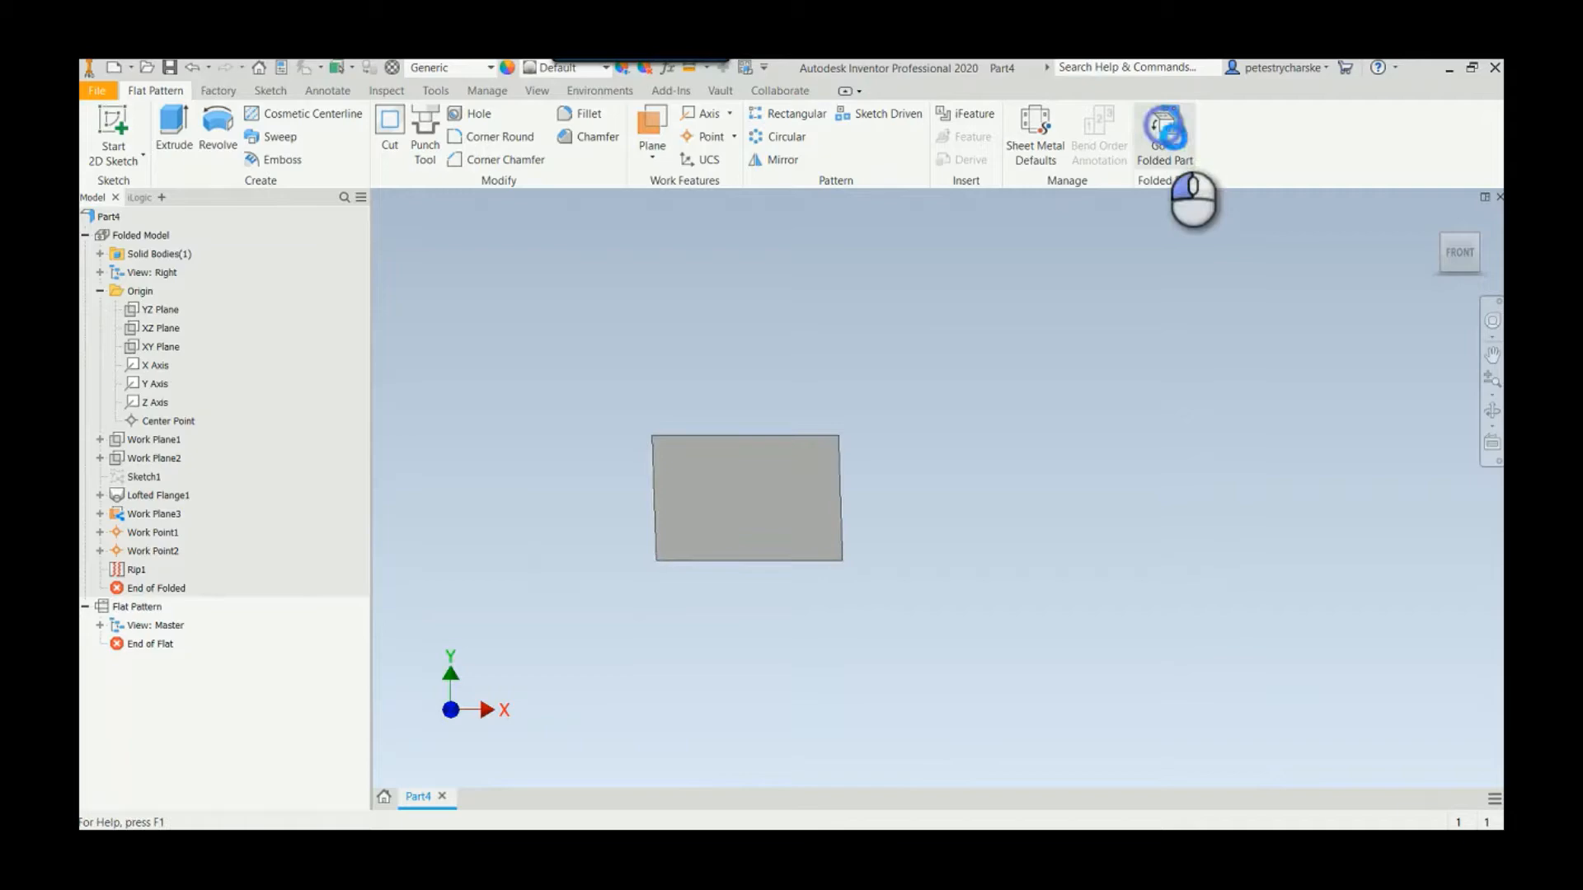
left_click(1164, 136)
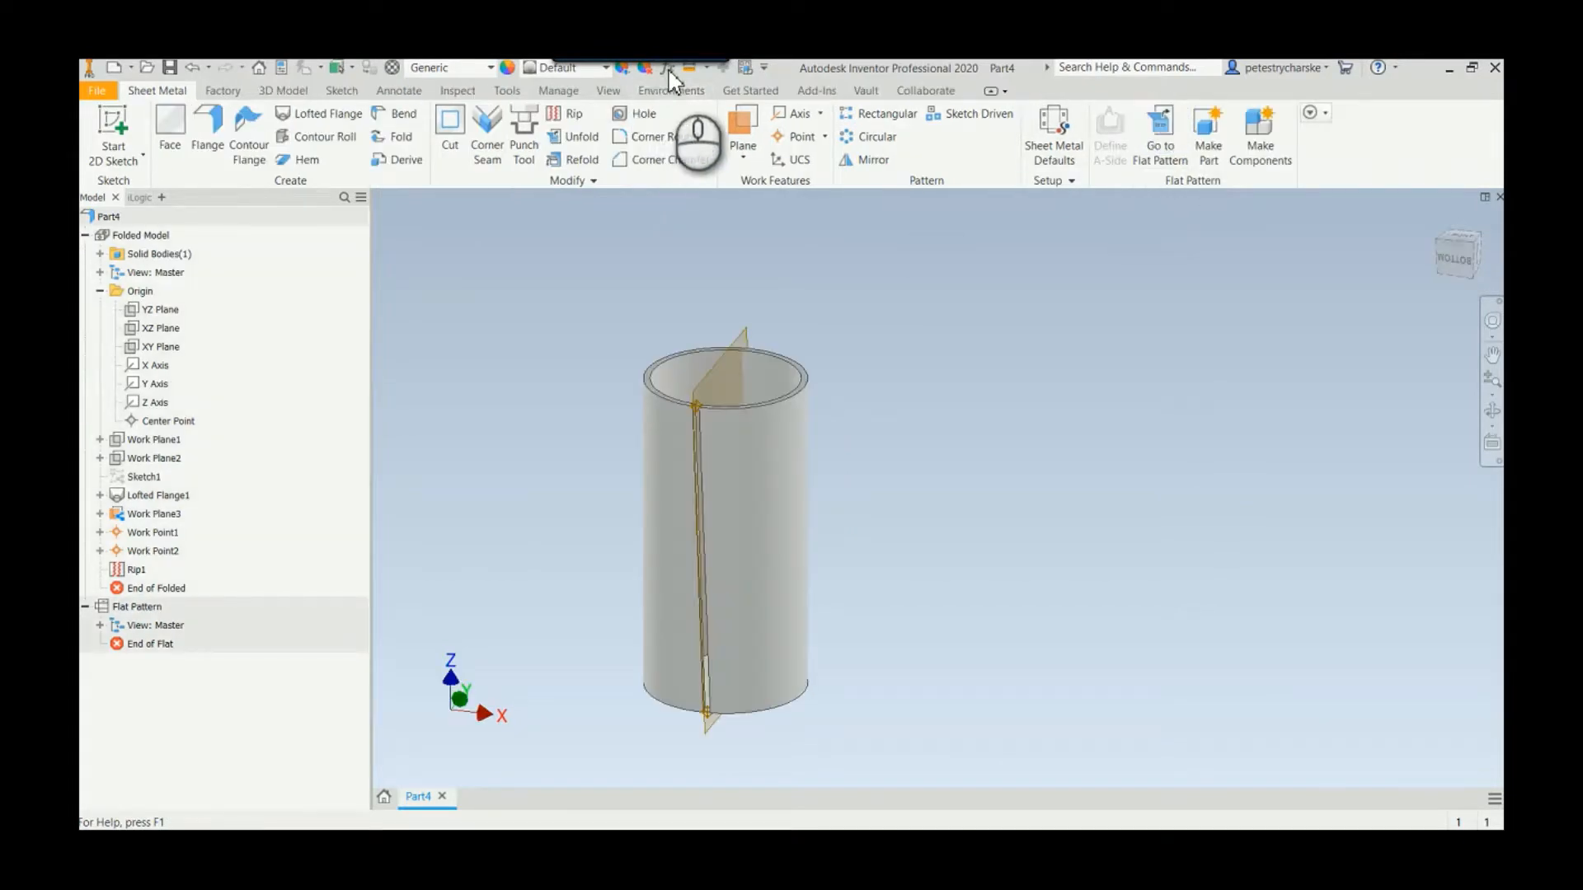
left_click(665, 67)
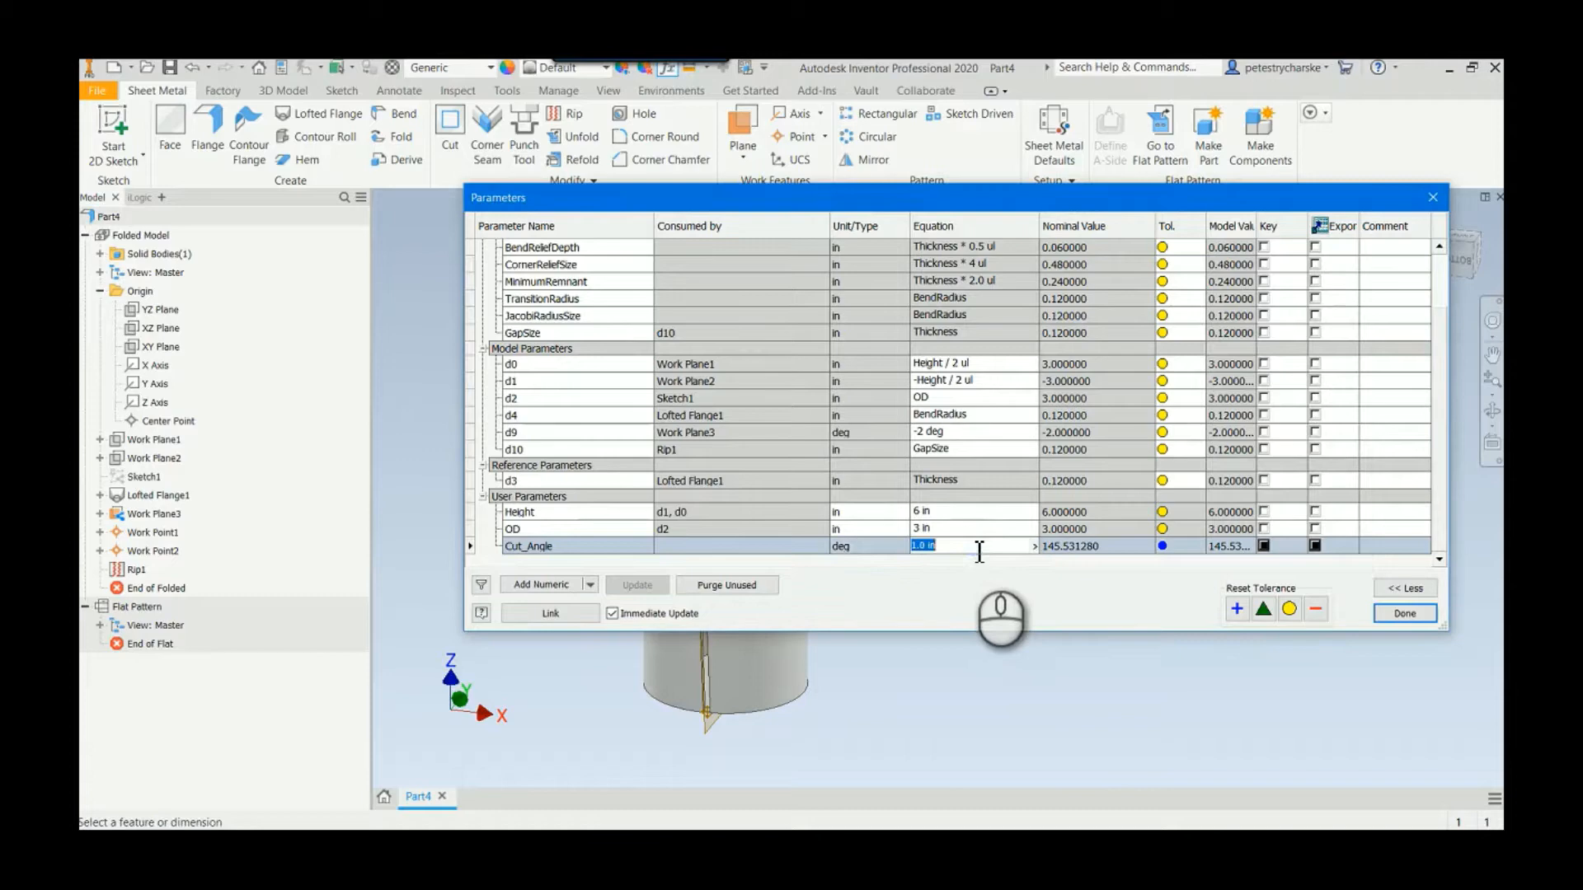
Add a Cut_Angle parameter driving d9 as -Cut_Angle, test 10 deg, and set it to 2 deg.
type("5 deg")
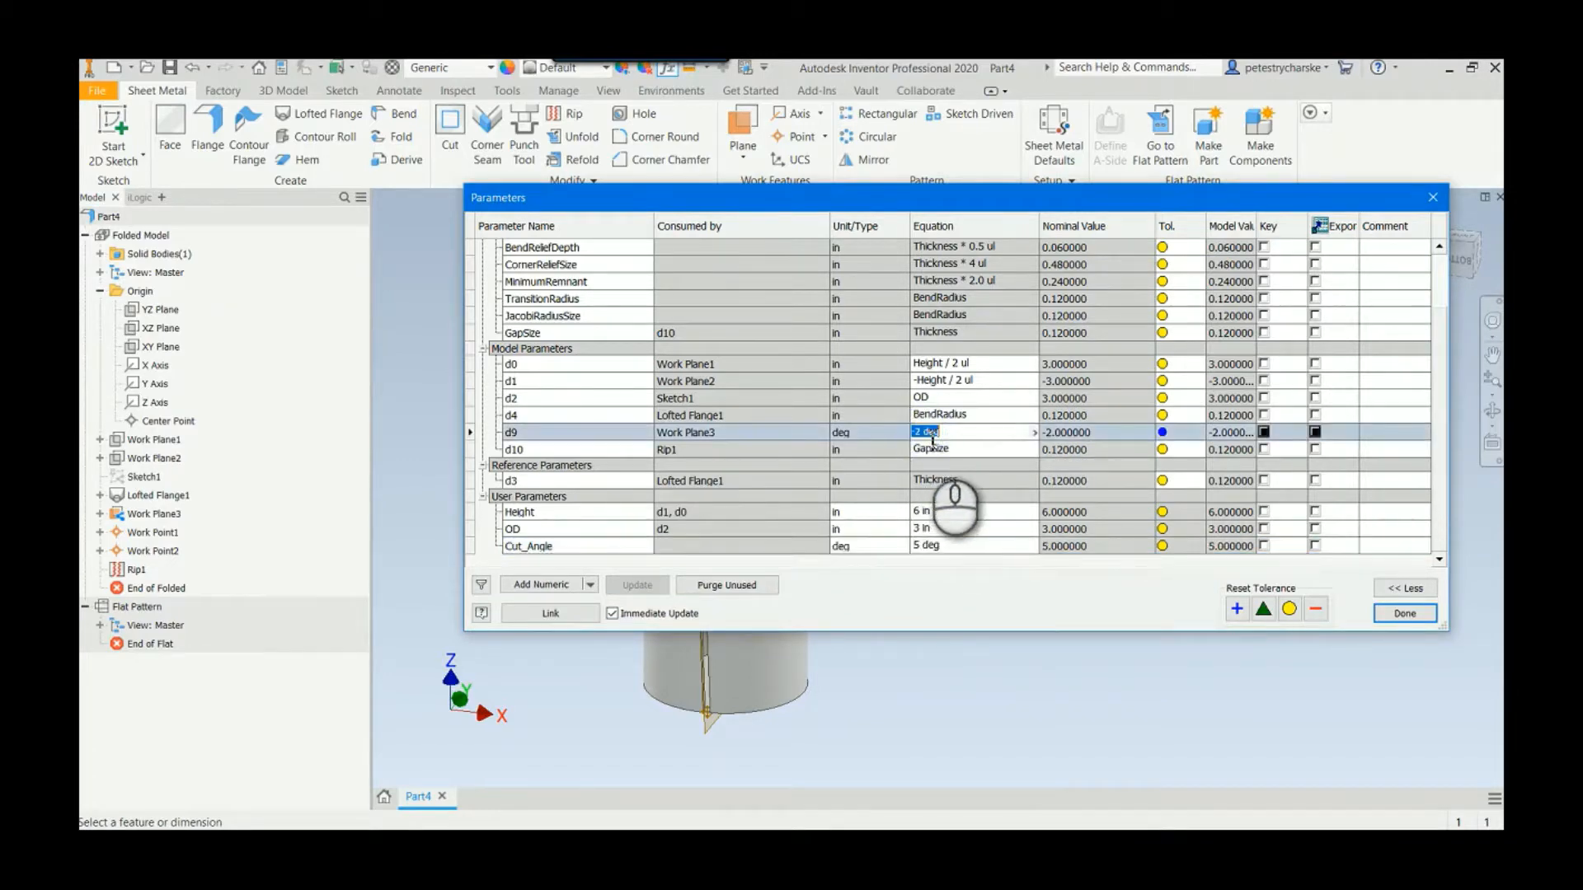
type("Cut_Angle")
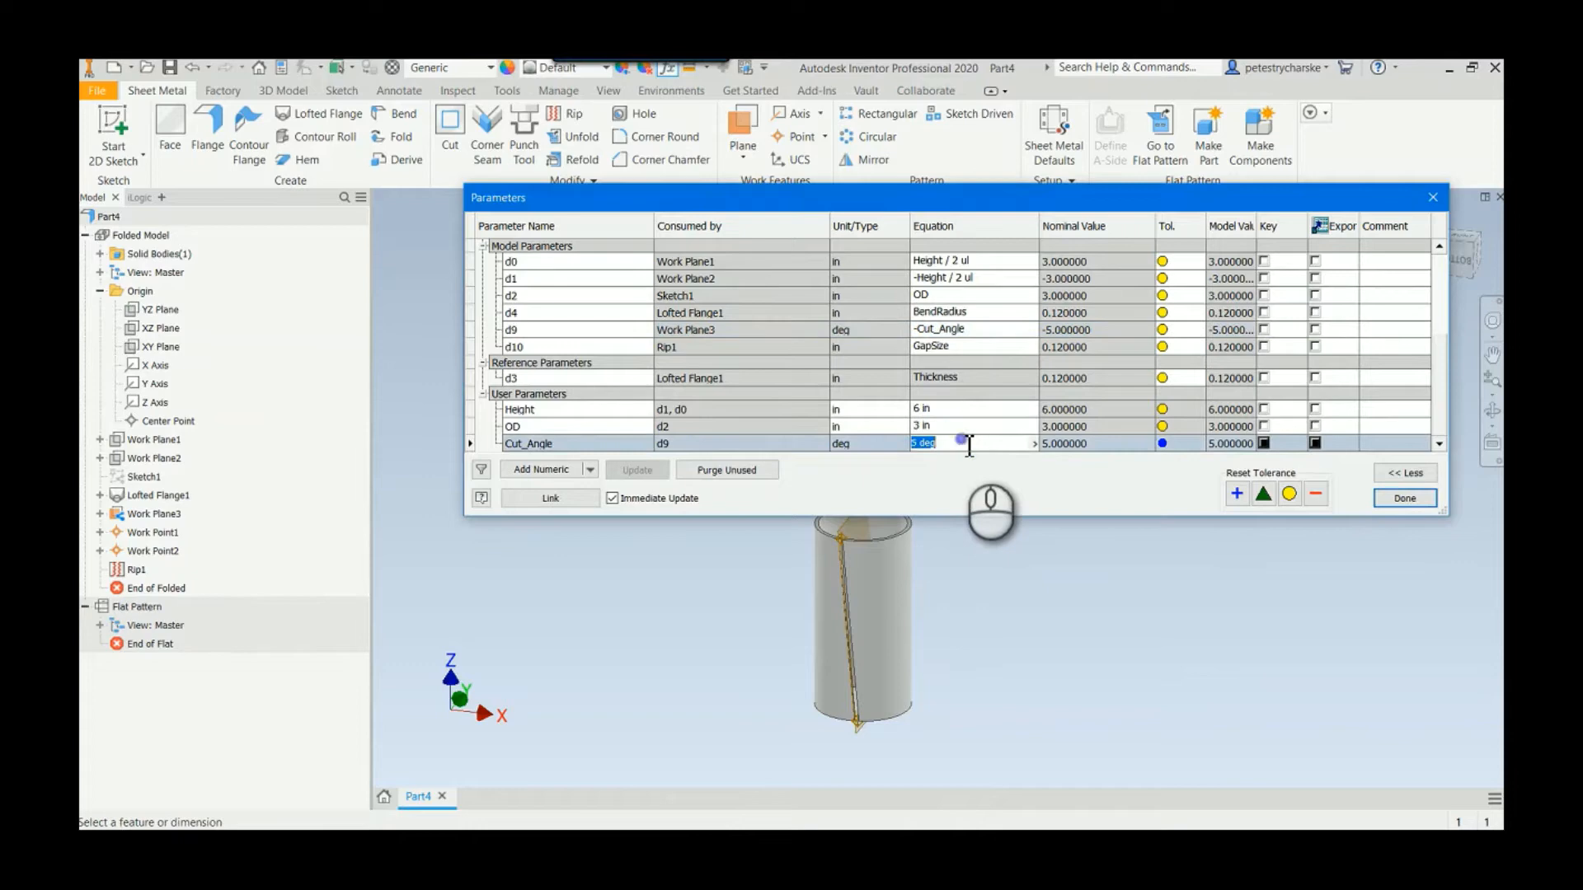
type("10 deg")
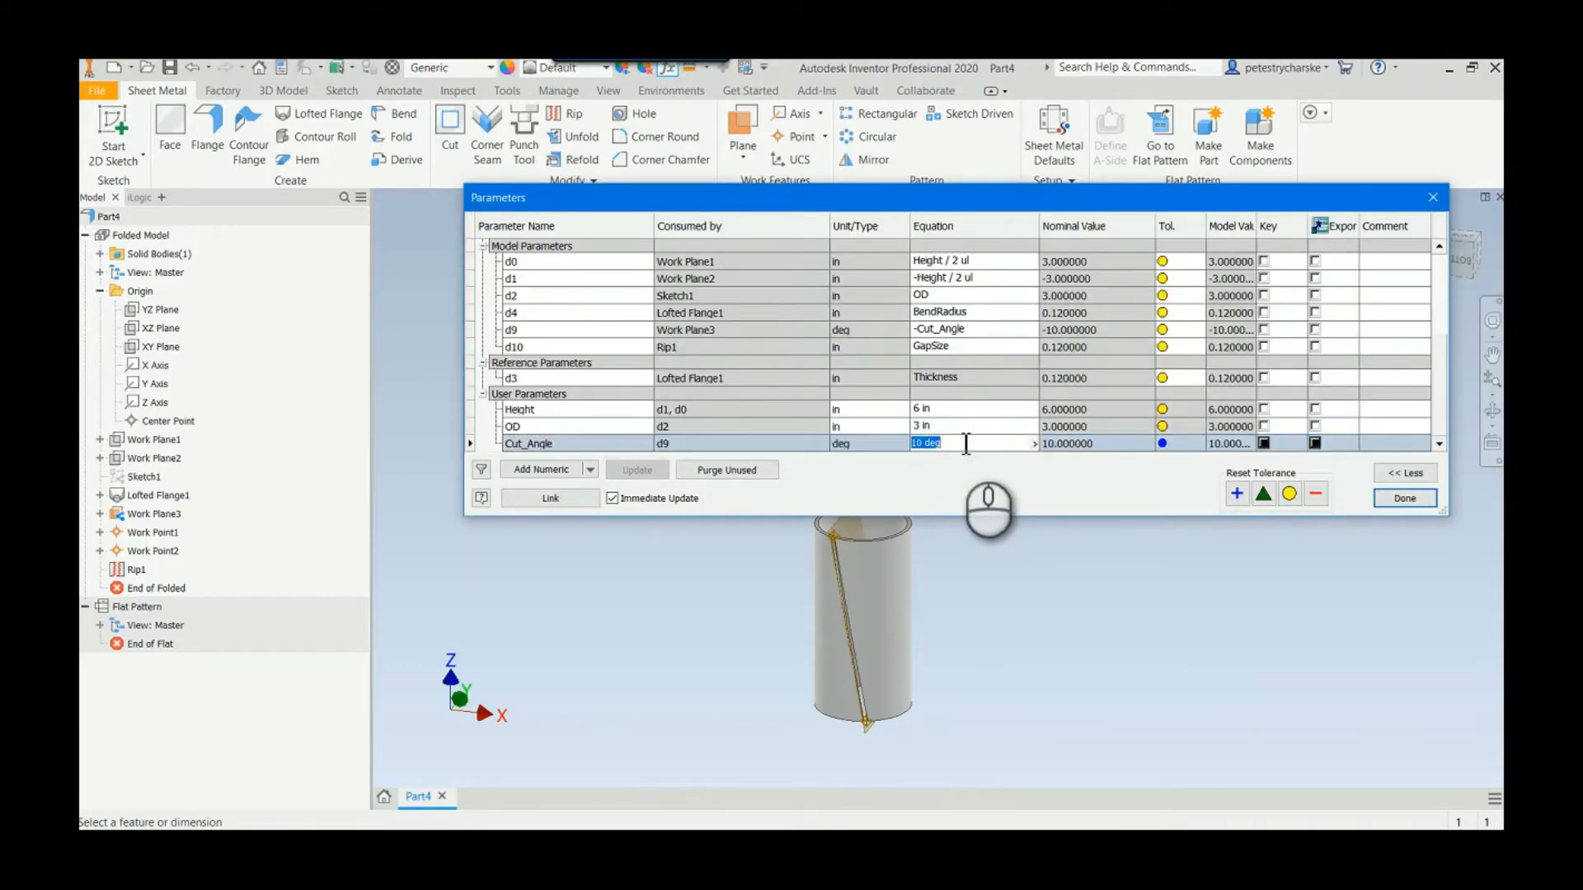
type("2 deg")
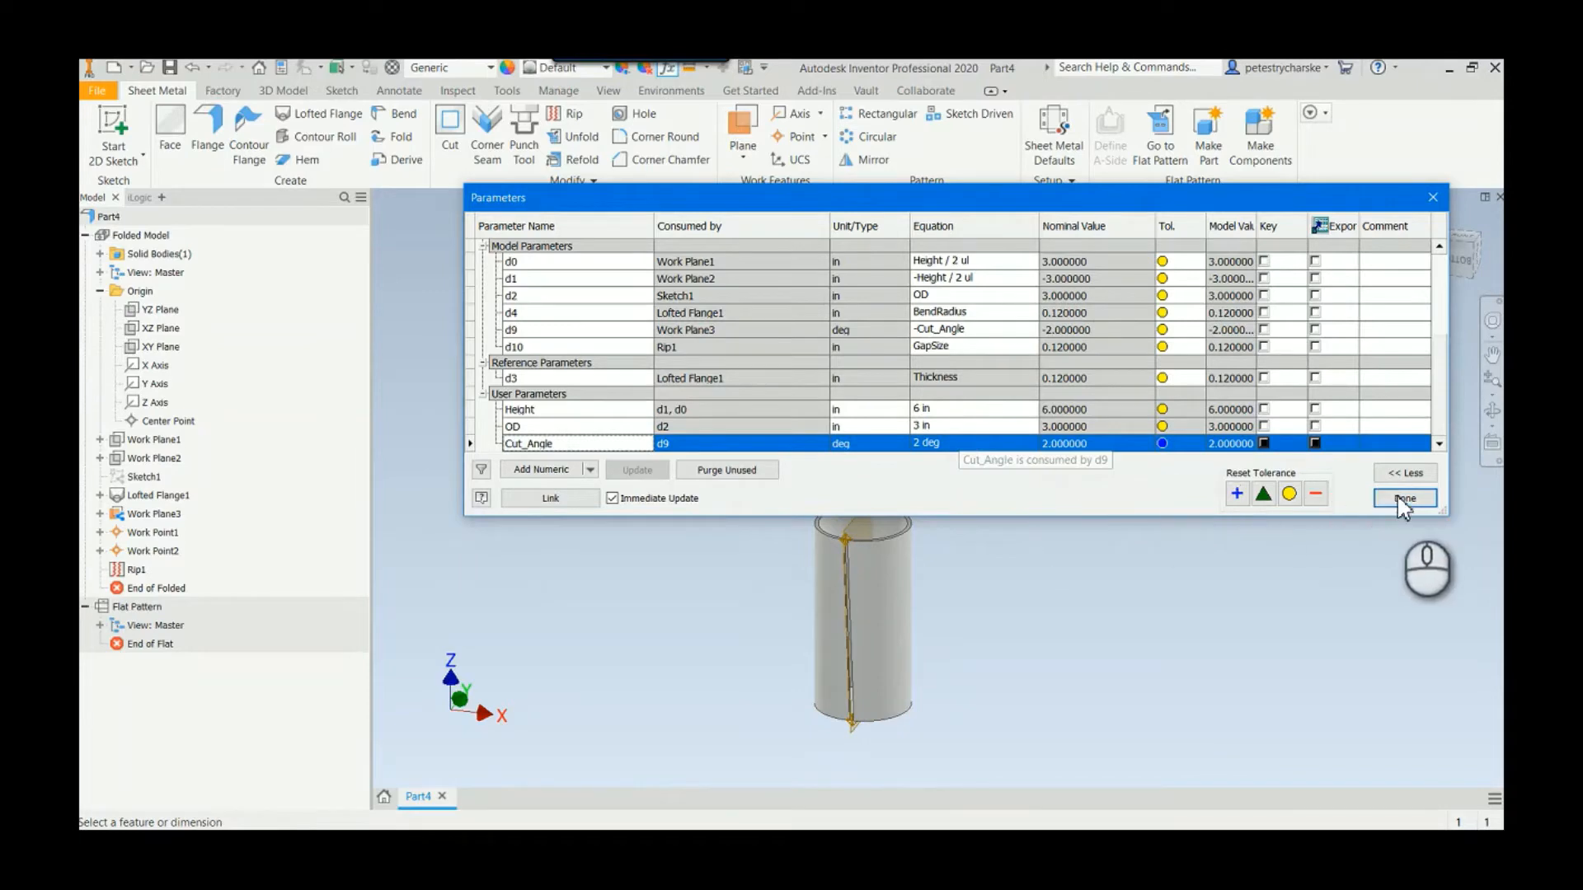